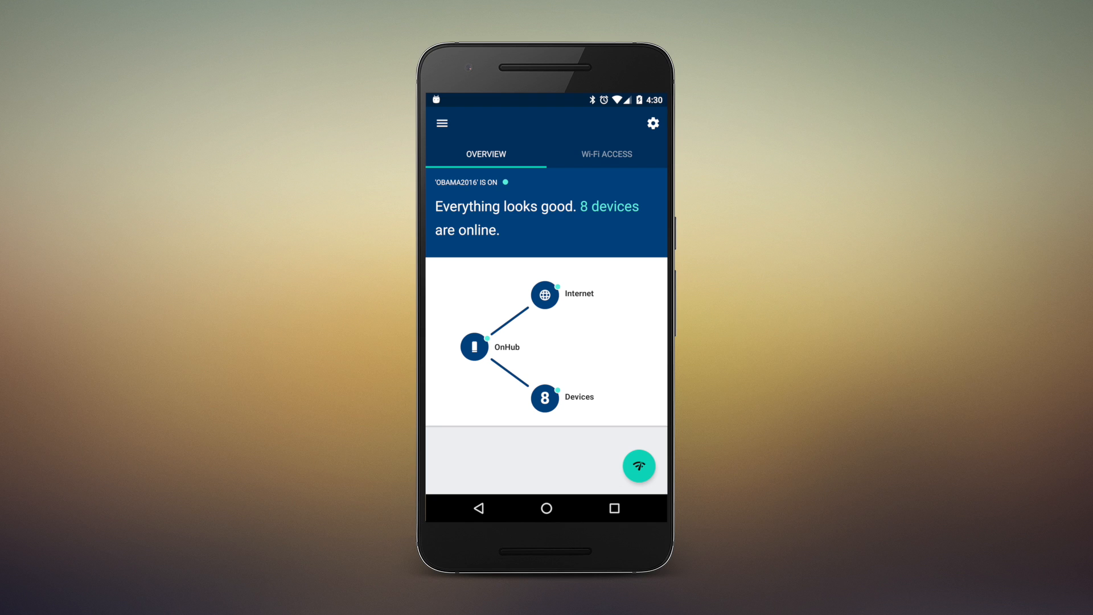
# Reveal and copy the OBAMA2016 Wi-Fi password, then go back to Overview
pyautogui.click(605, 155)
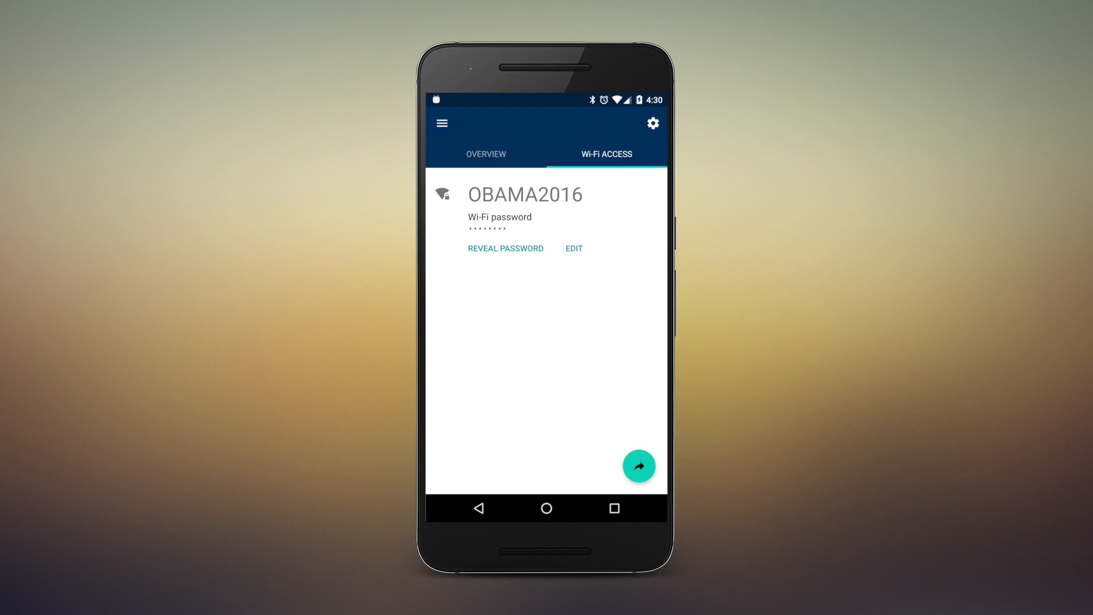
pyautogui.click(505, 249)
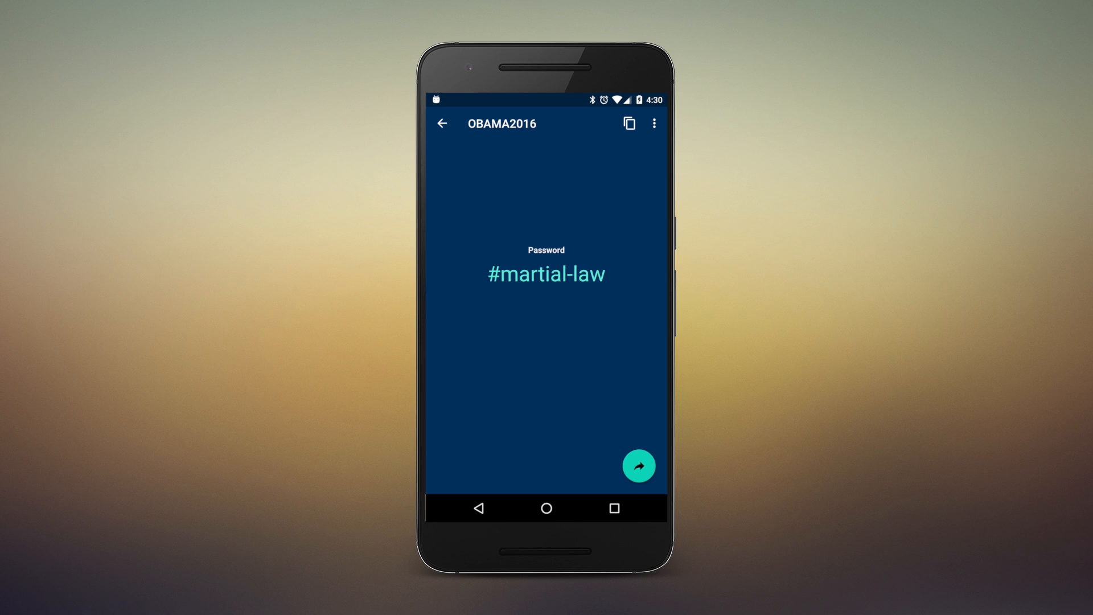
pyautogui.click(637, 465)
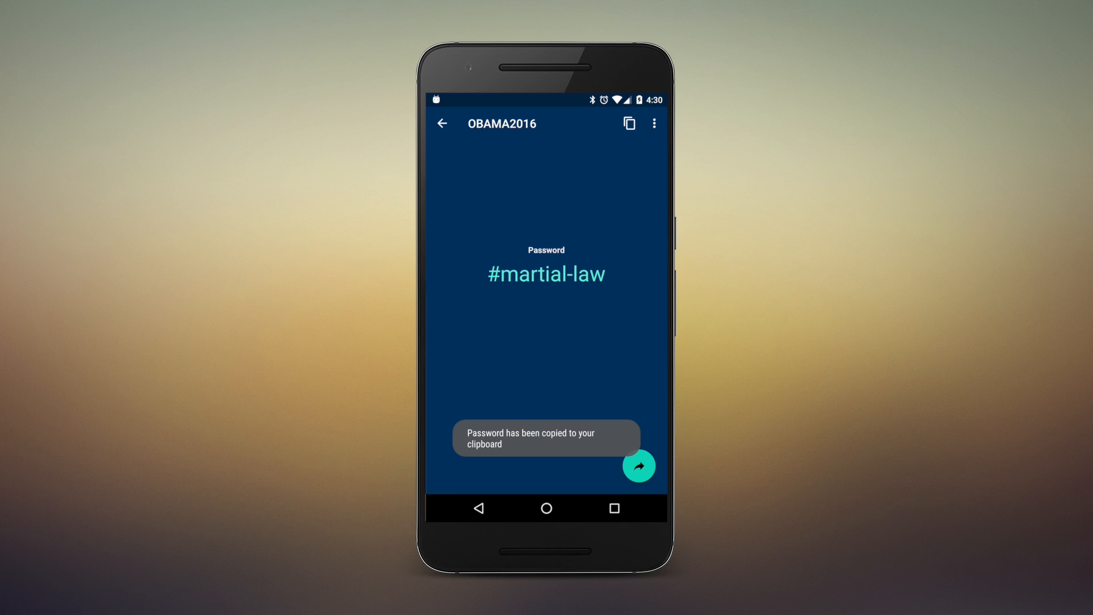
pyautogui.click(653, 124)
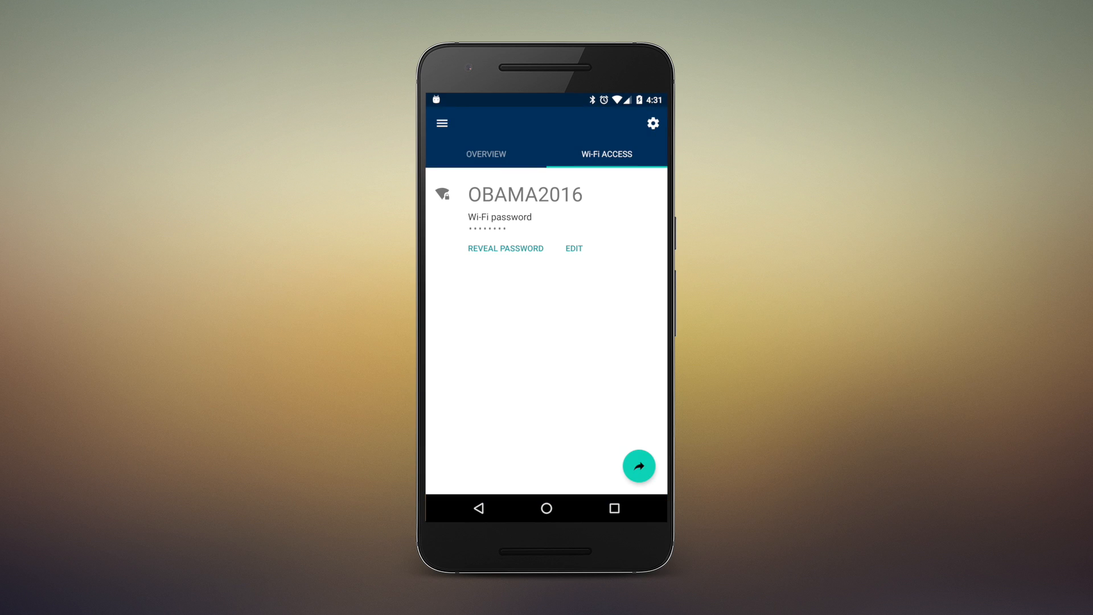
pyautogui.click(484, 154)
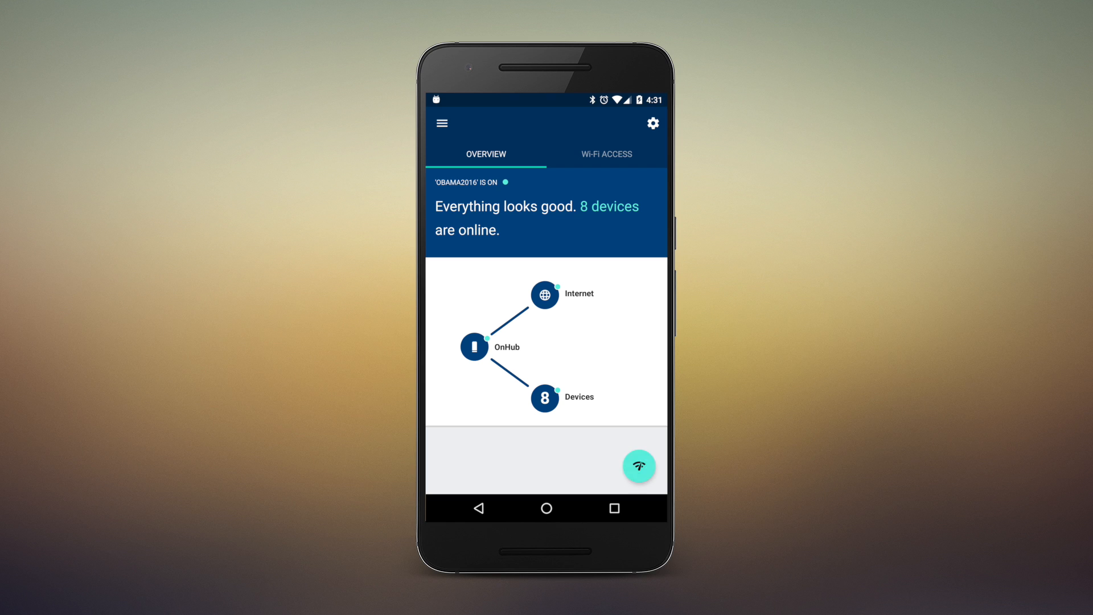
pyautogui.click(637, 465)
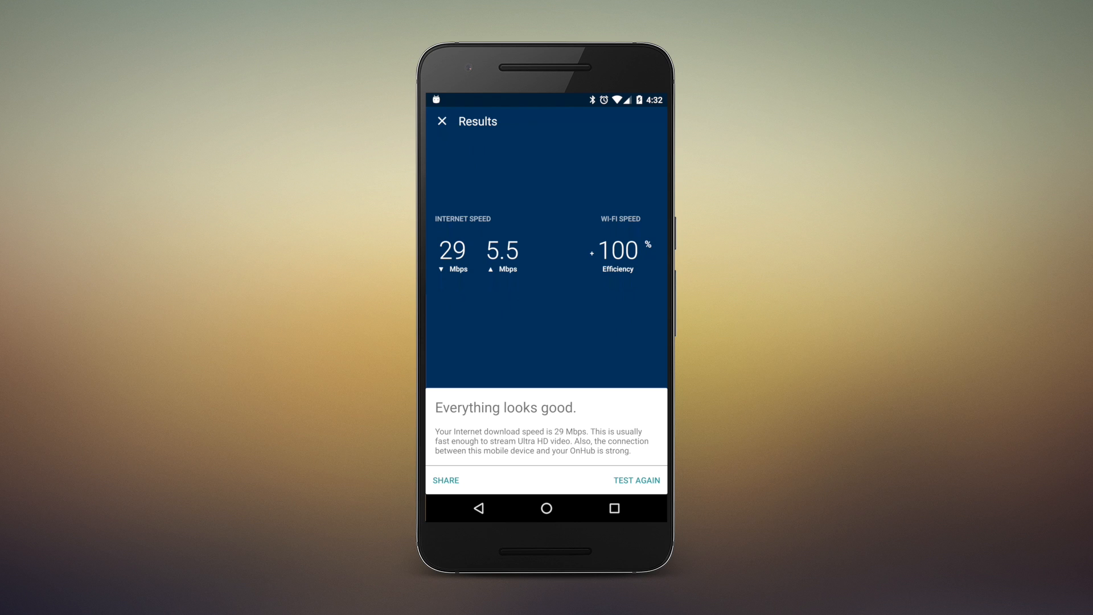
pyautogui.click(445, 480)
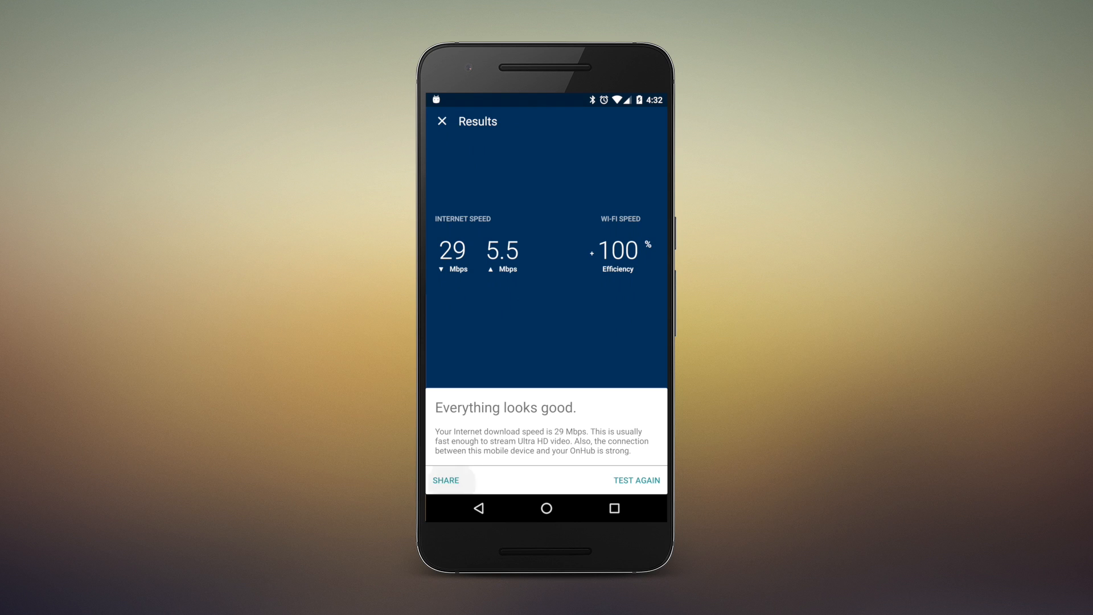
pyautogui.click(445, 479)
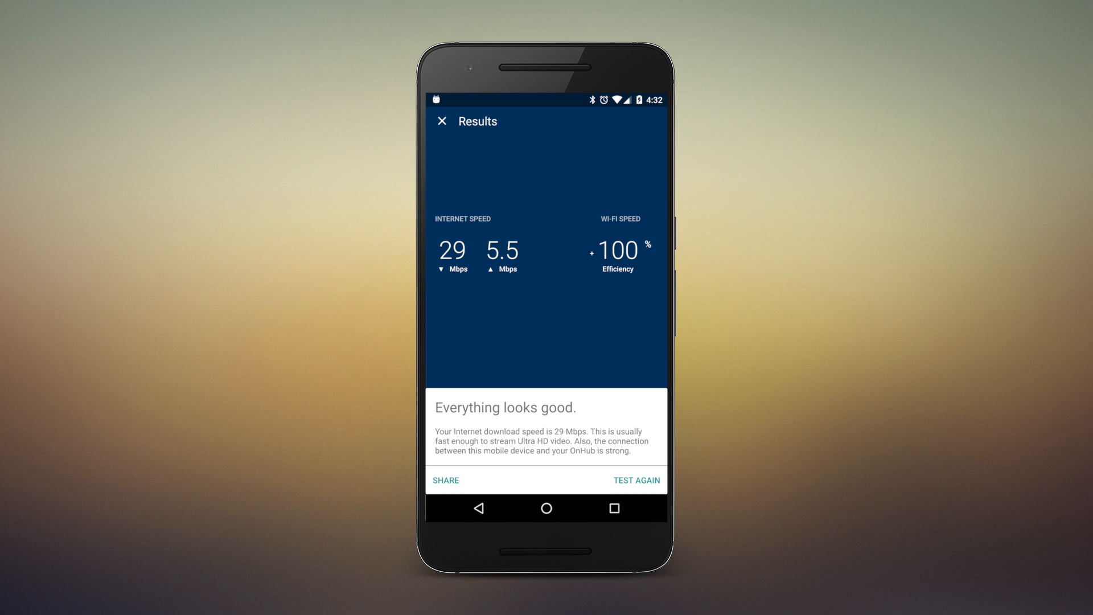
pyautogui.click(441, 121)
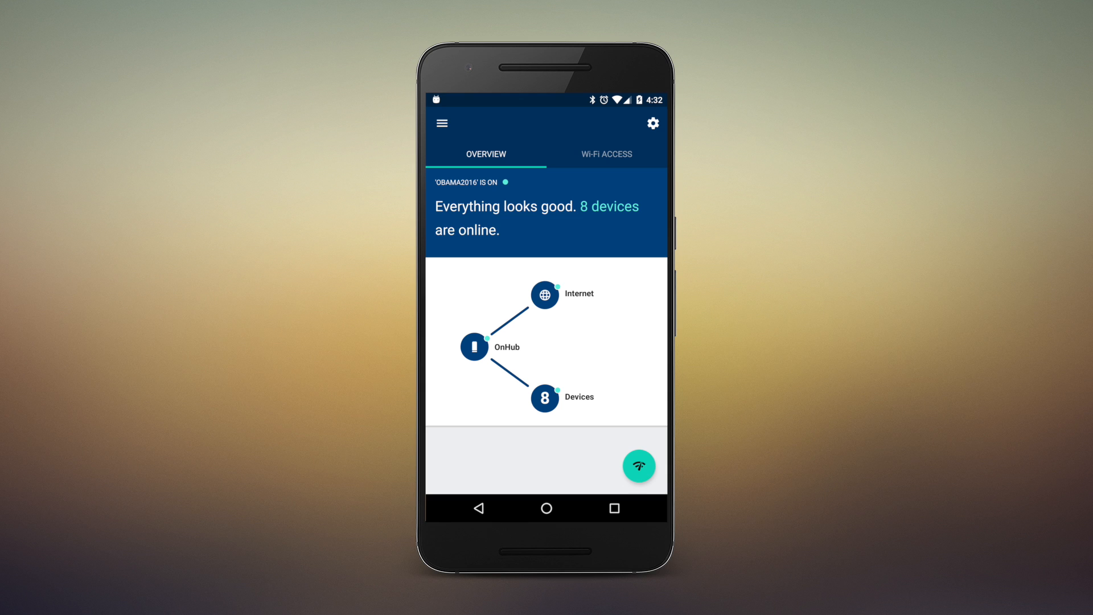
# Browse the OBAMA2016 network entry, then open DNS, set to Automatic (Google's DNS servers)
pyautogui.click(652, 124)
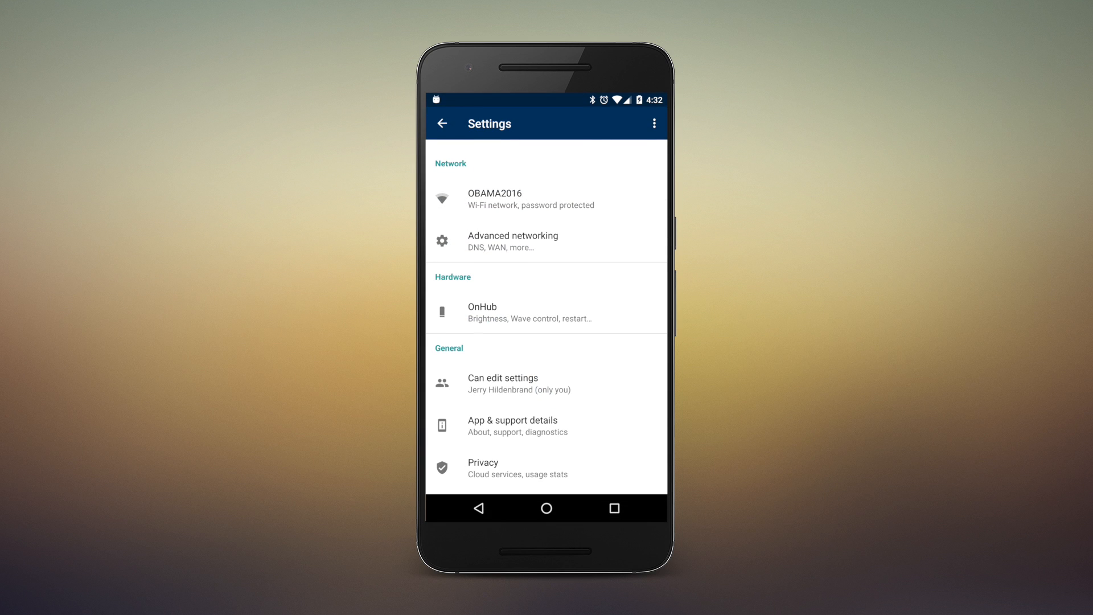
pyautogui.click(515, 198)
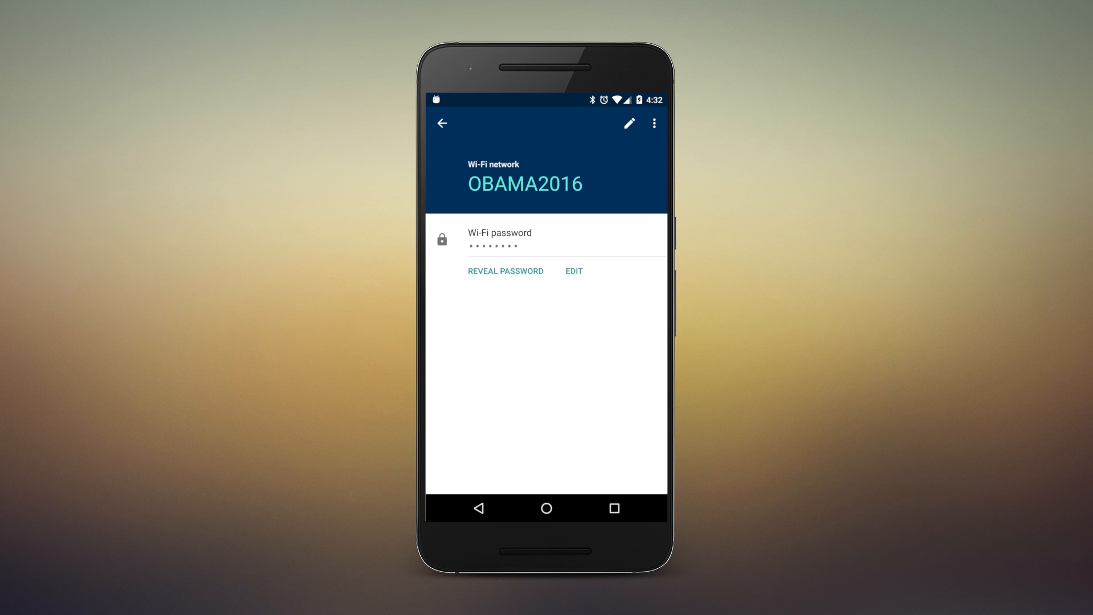
pyautogui.click(441, 124)
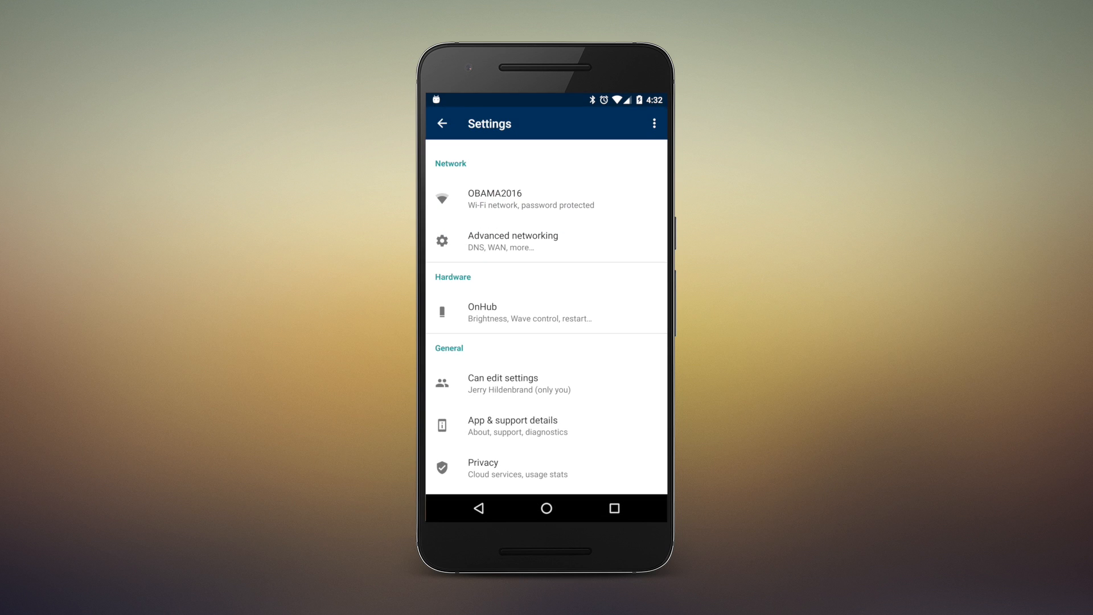
pyautogui.click(512, 241)
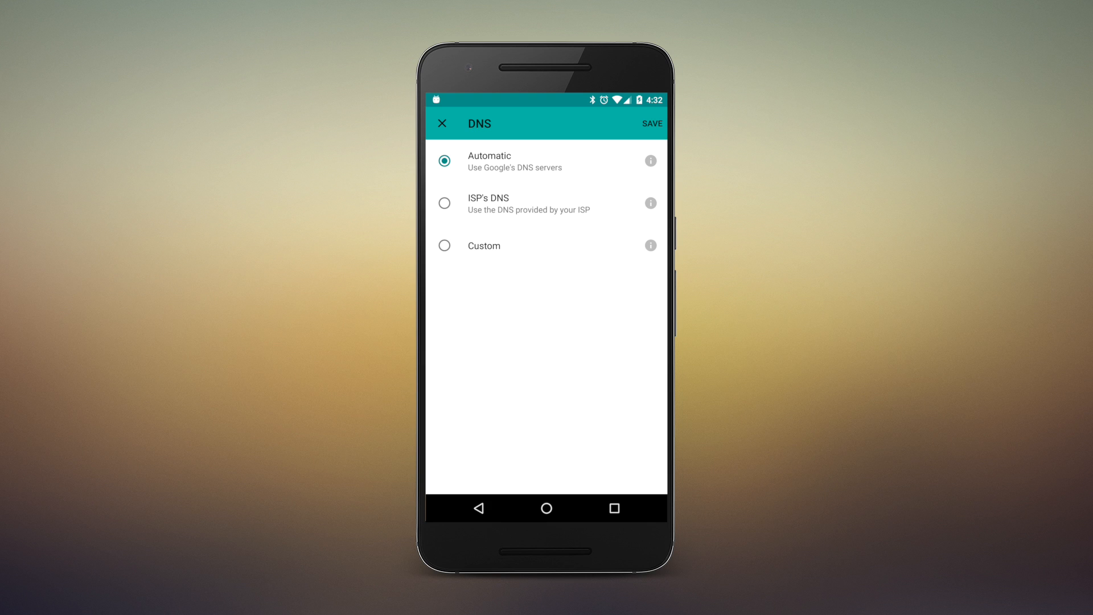
# Read the Custom DNS explanation, then try WAN settings and dismiss the editing warning
pyautogui.click(649, 245)
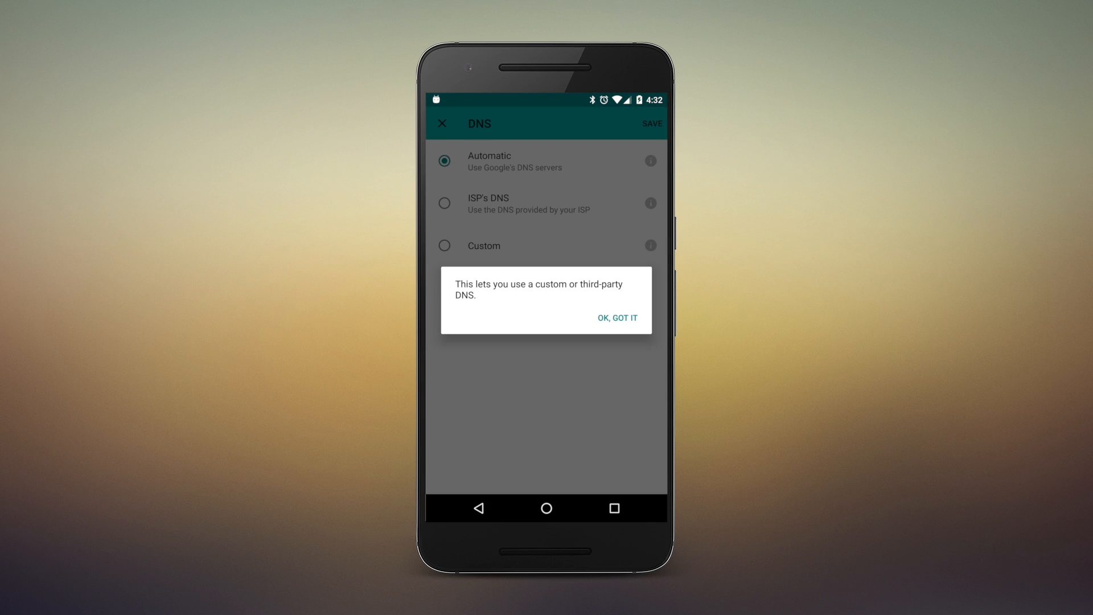
pyautogui.click(616, 317)
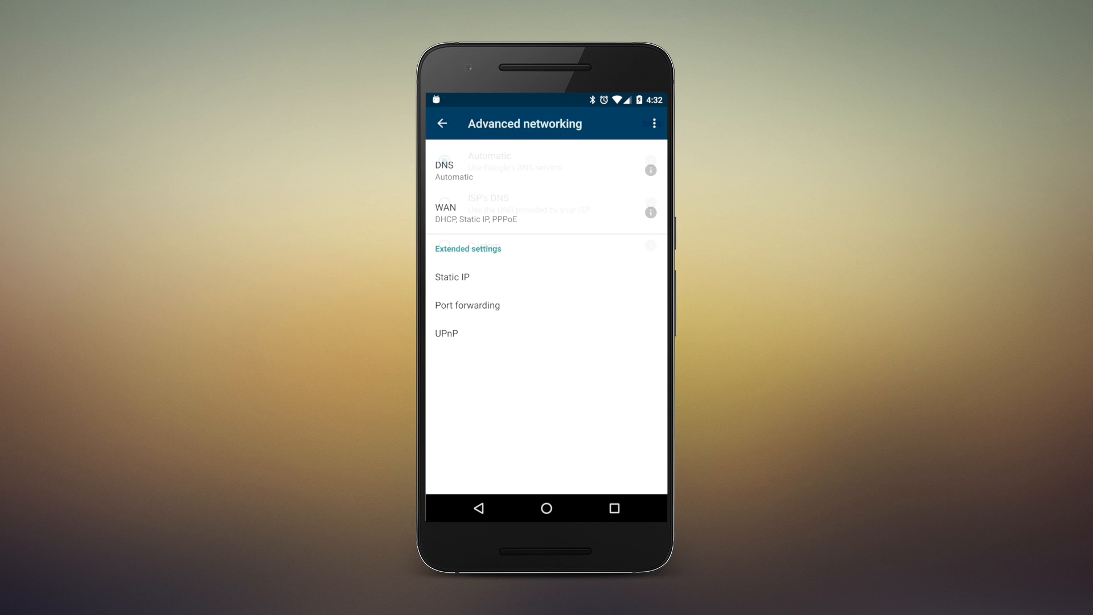
pyautogui.click(474, 211)
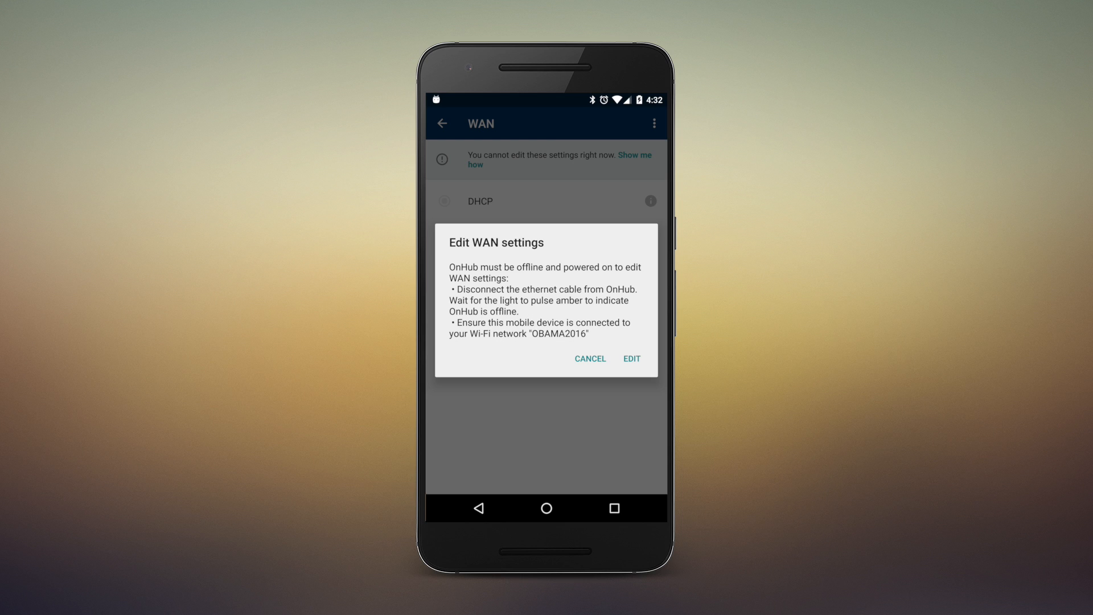
pyautogui.click(589, 358)
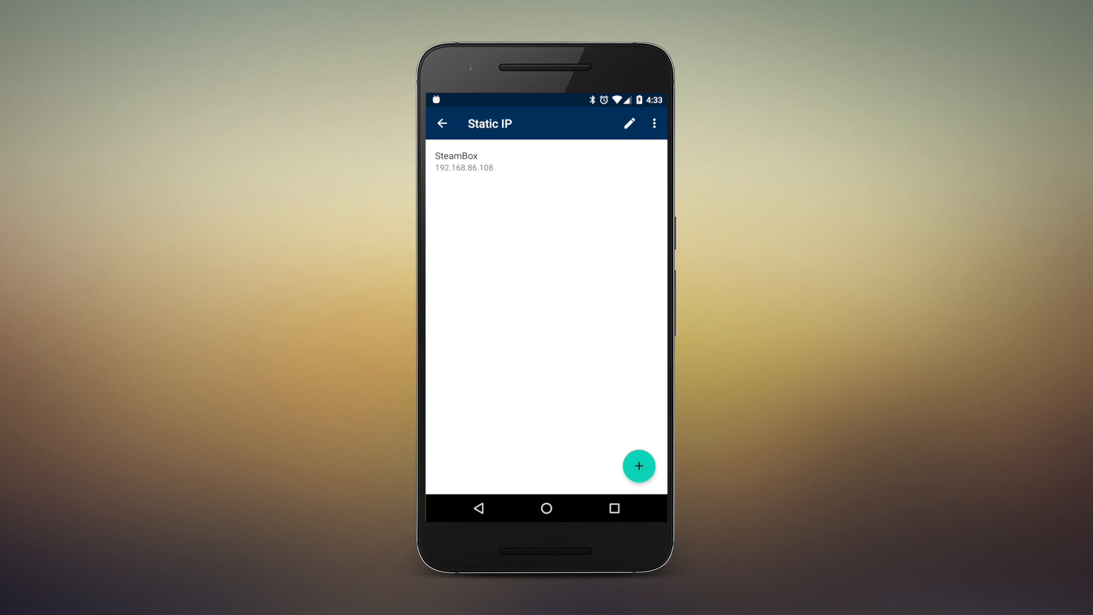
# Open and dismiss the static IP device picker, then open Port forwarding
pyautogui.click(638, 466)
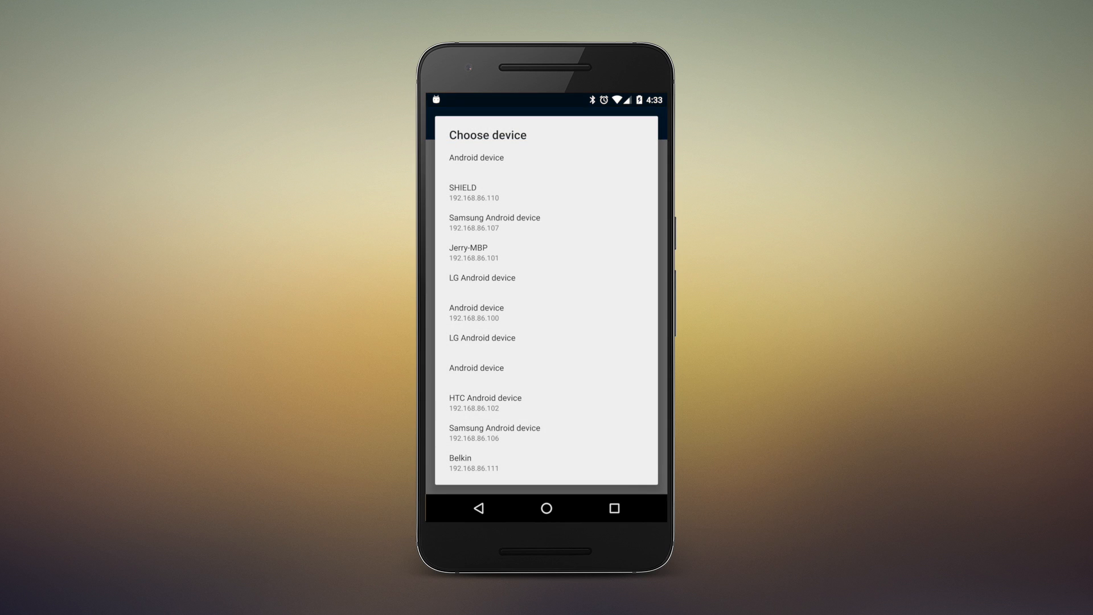
pyautogui.click(474, 192)
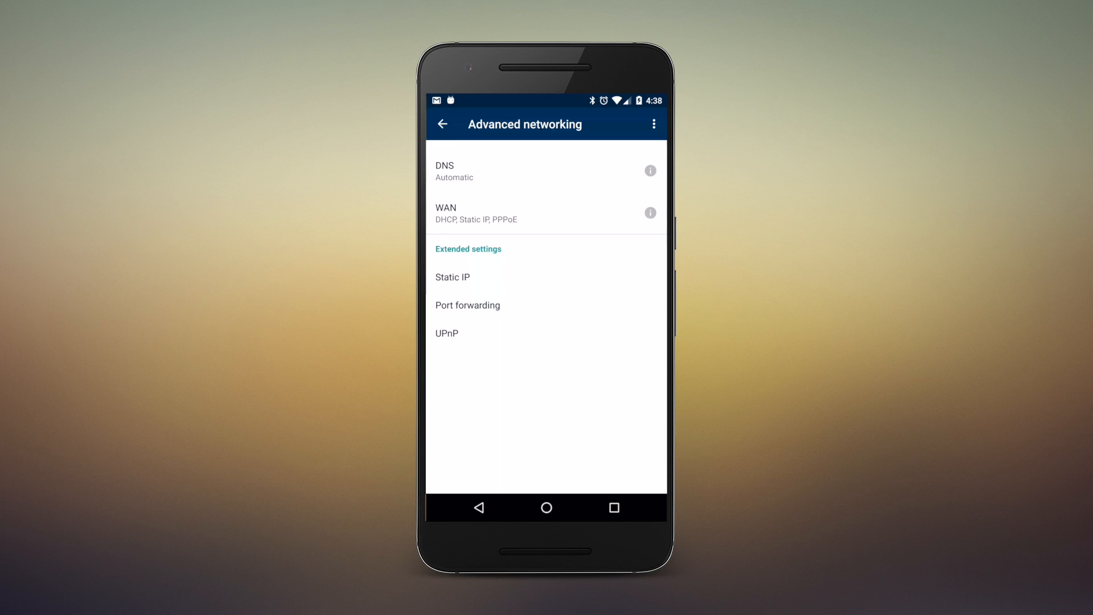
pyautogui.click(467, 304)
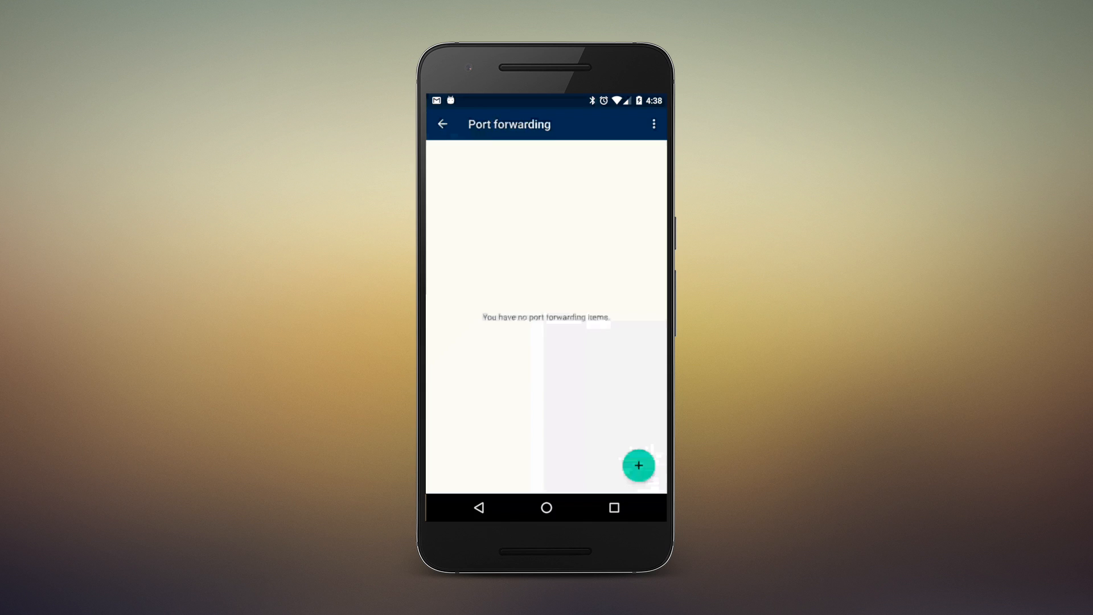
# Start a port forwarding item for SteamBox with ports 29 and 225, then close UPnP
pyautogui.click(638, 465)
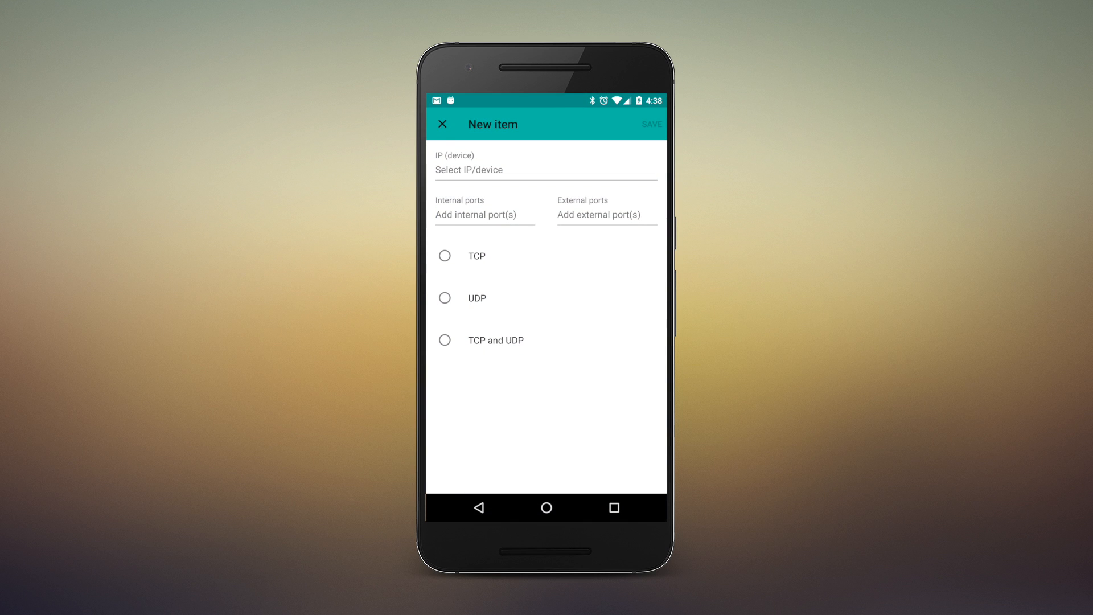
pyautogui.click(546, 169)
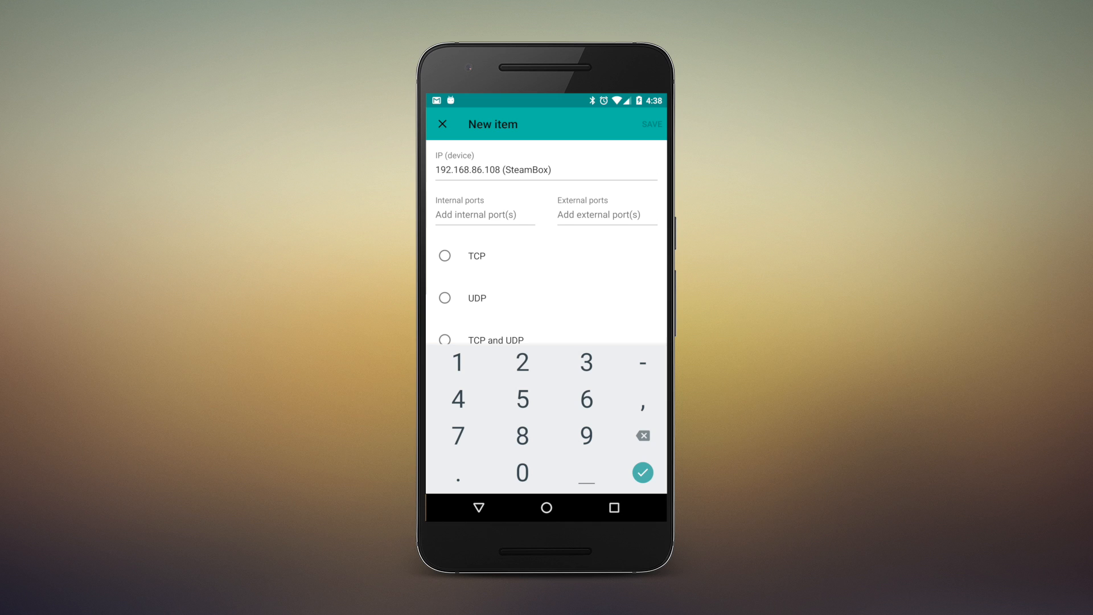
pyautogui.write('29')
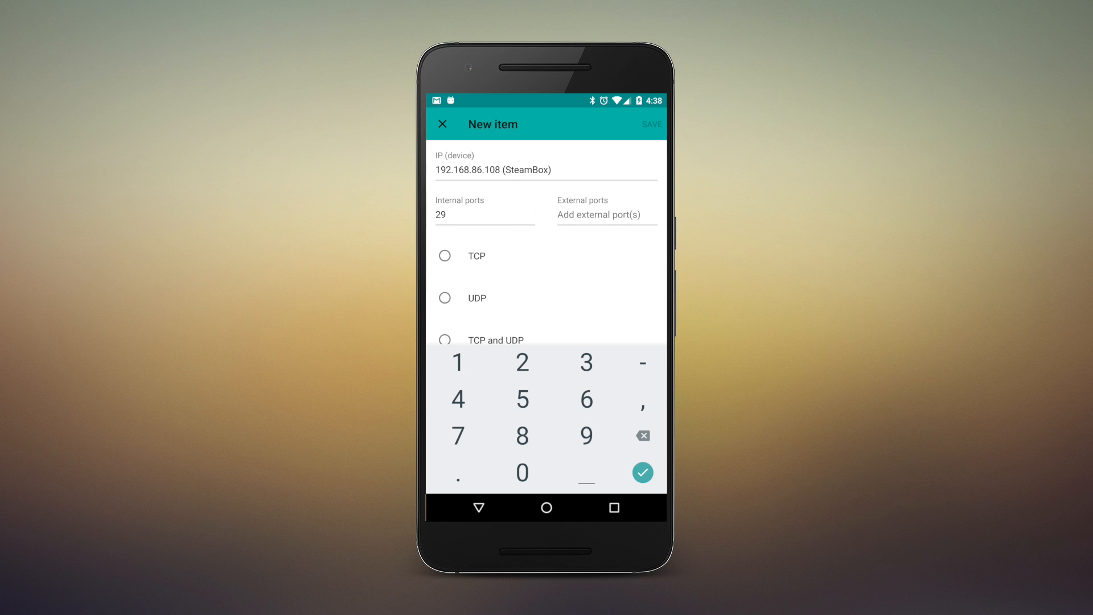
pyautogui.write('225')
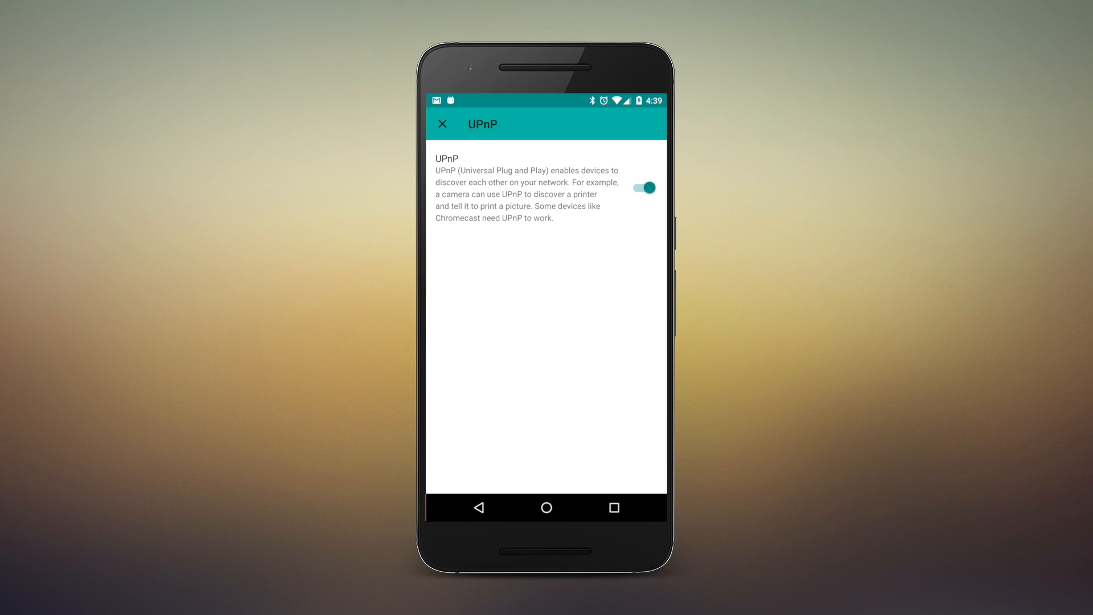
pyautogui.click(441, 124)
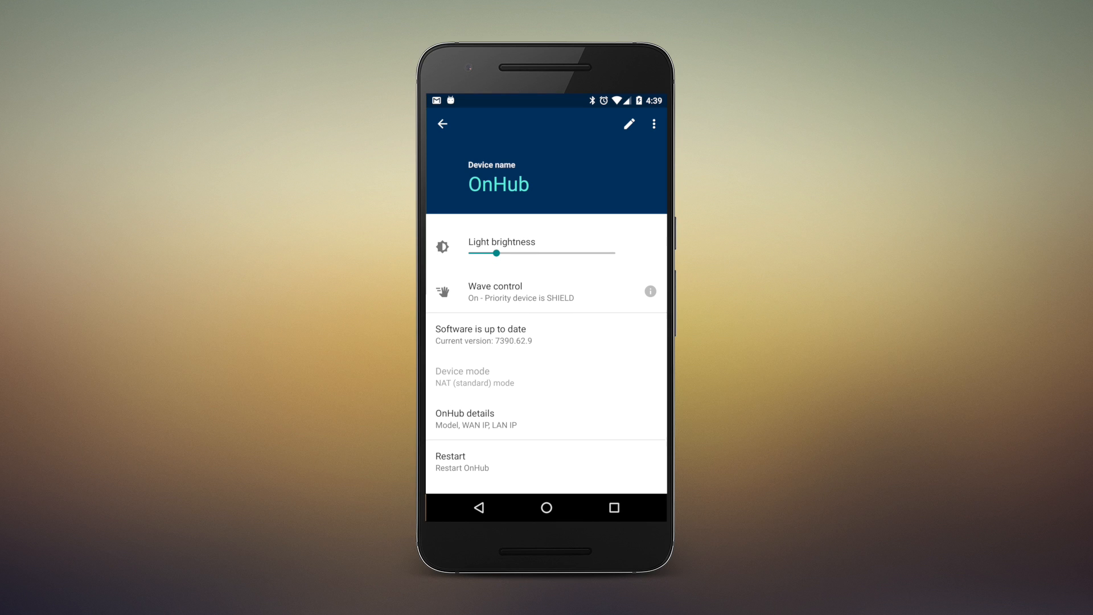
# Set light brightness to about halfway, view release notes, then open Device mode
pyautogui.moveTo(497, 253); pyautogui.dragTo(601, 253)
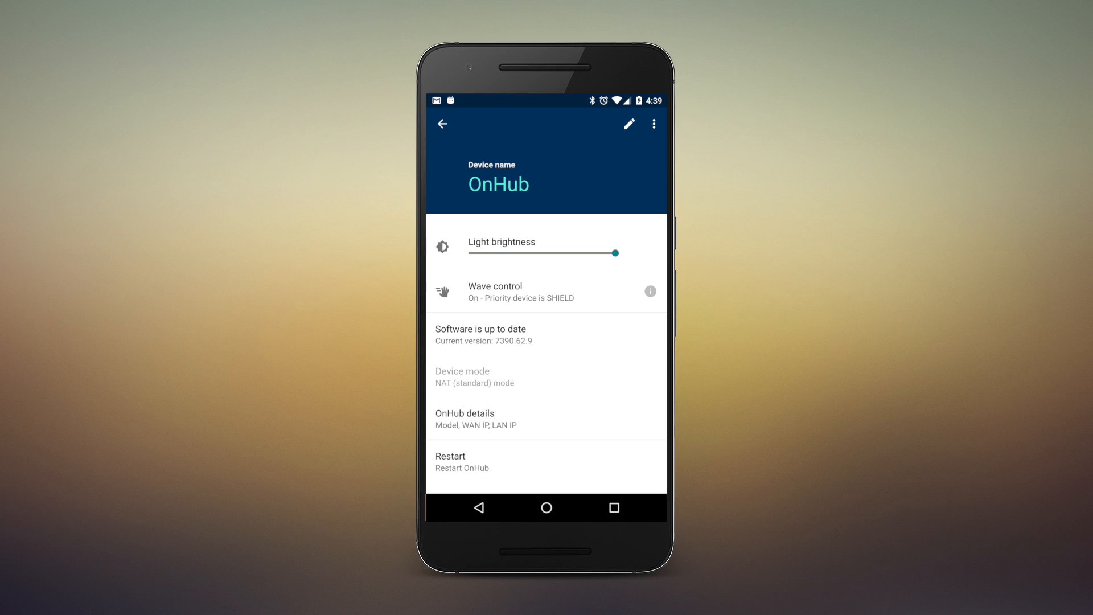
pyautogui.moveTo(618, 252); pyautogui.dragTo(533, 253)
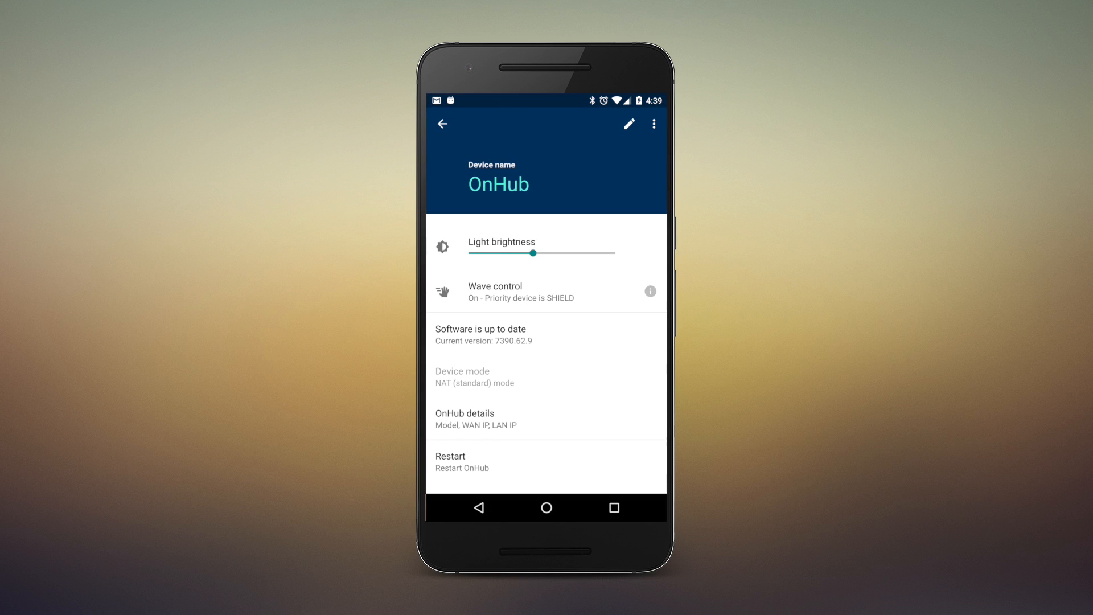
pyautogui.click(487, 335)
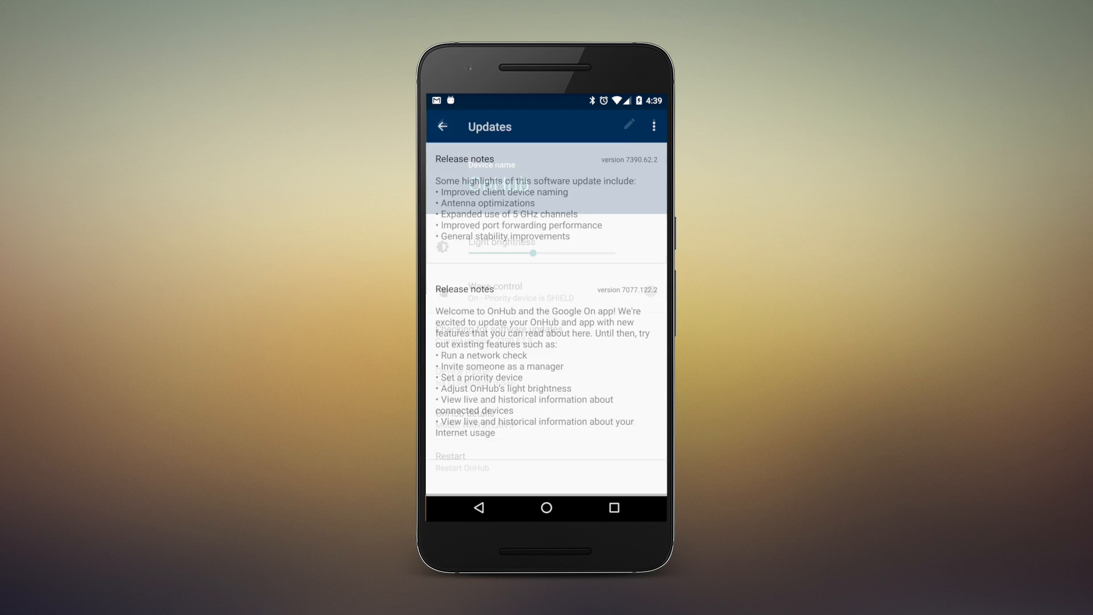
pyautogui.click(441, 126)
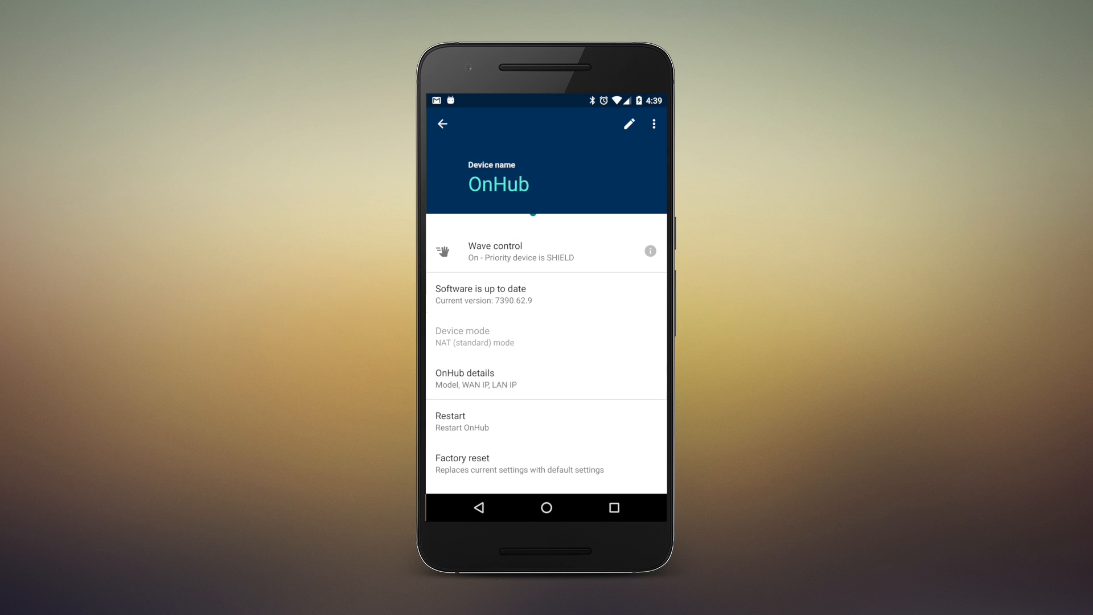
pyautogui.click(462, 330)
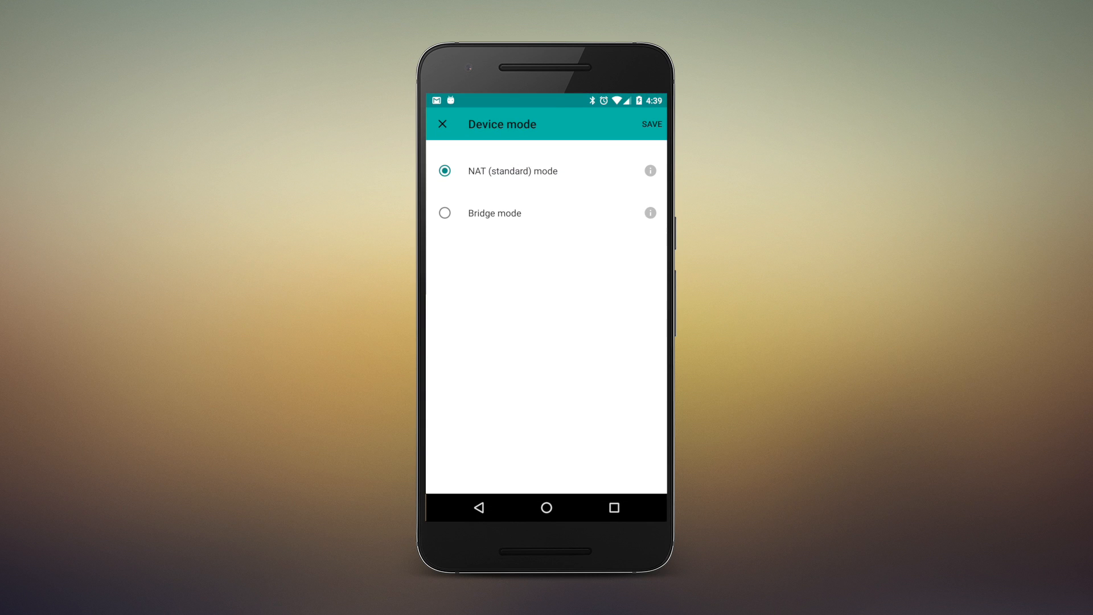
# Close Device mode without saving, keeping NAT (standard) mode
pyautogui.click(649, 212)
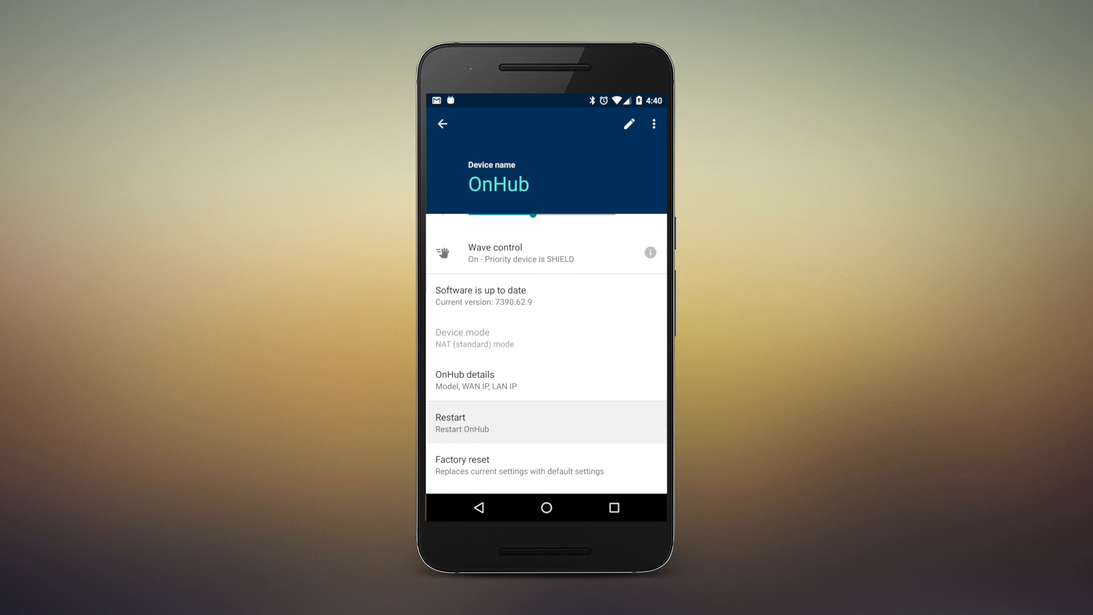
pyautogui.click(460, 422)
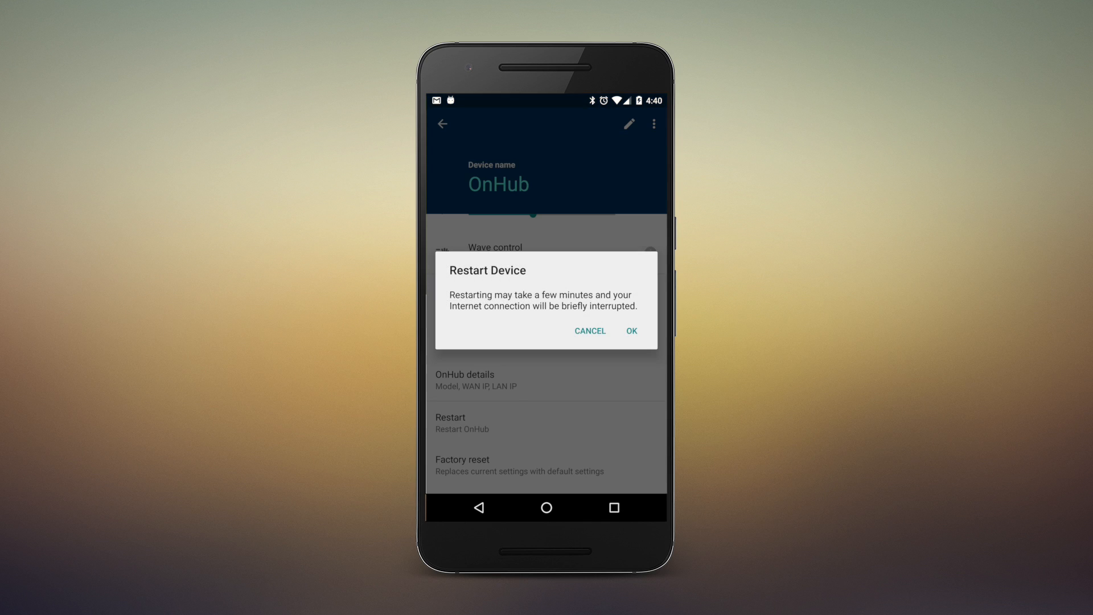
pyautogui.click(590, 330)
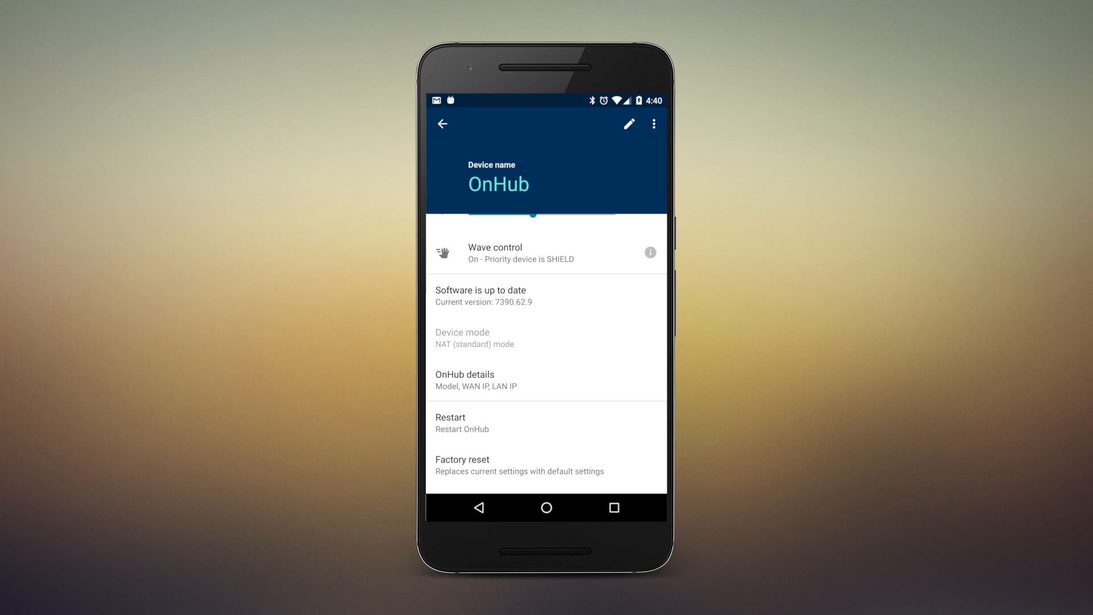
# Browse Managers, the Add Manager form, App & support details and Privacy without changes
pyautogui.click(442, 124)
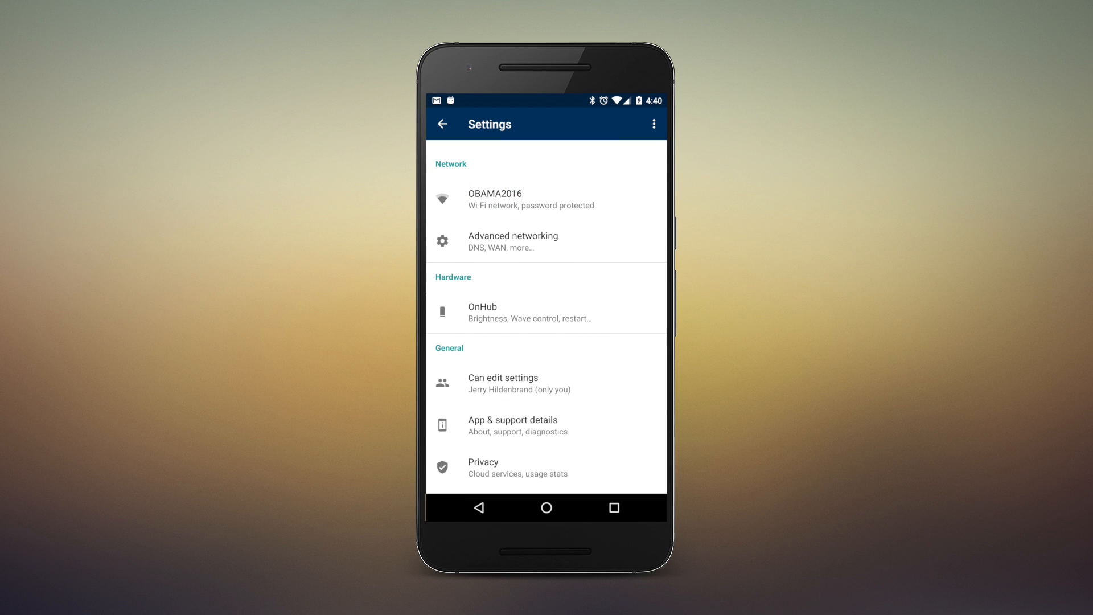
pyautogui.click(519, 382)
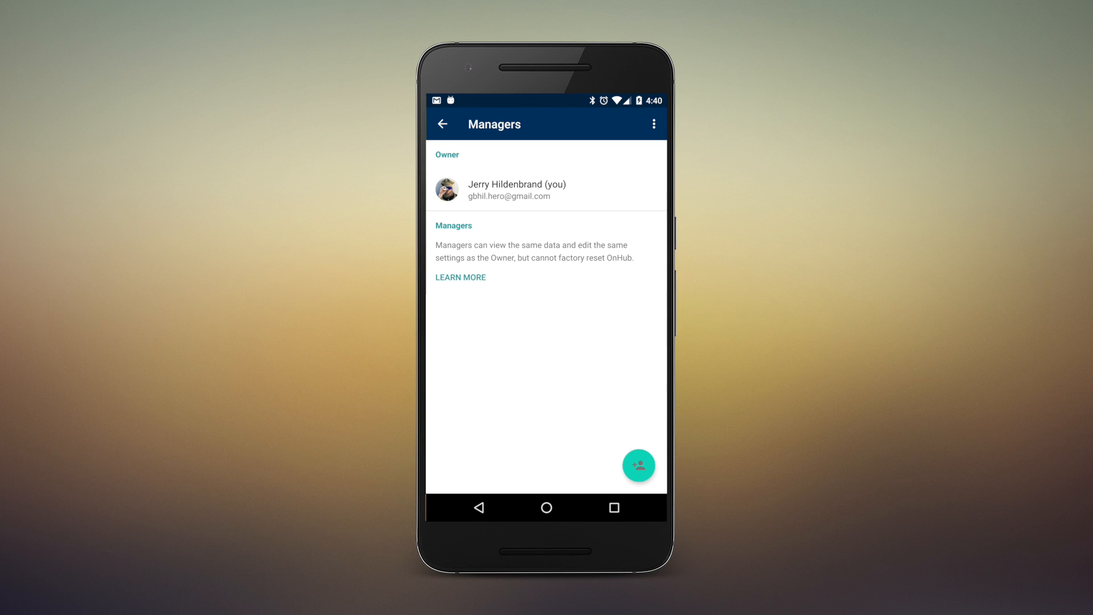
pyautogui.click(638, 465)
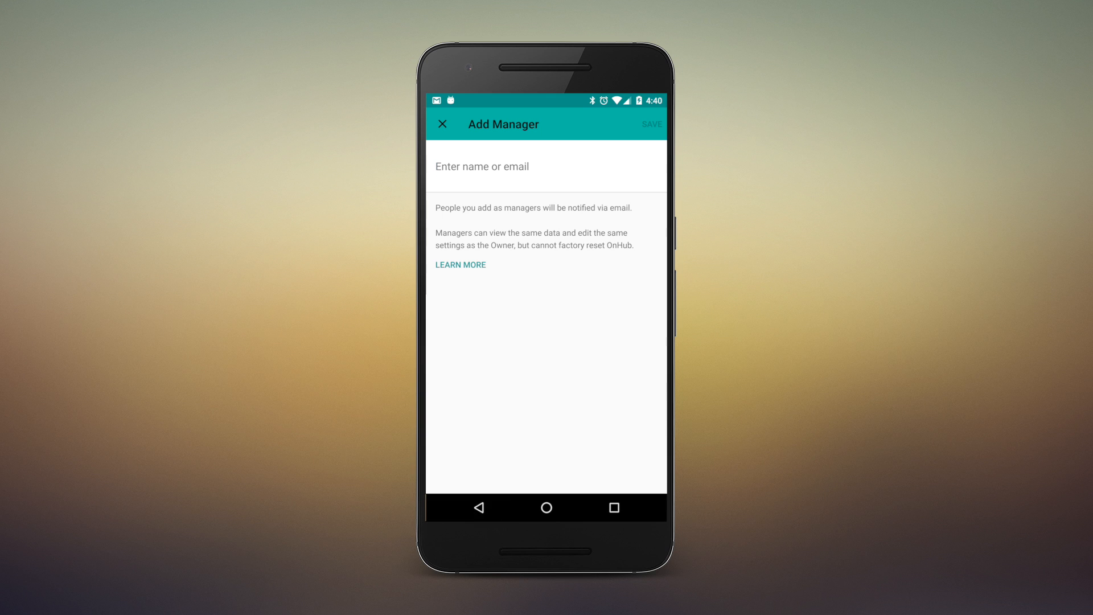
pyautogui.click(442, 124)
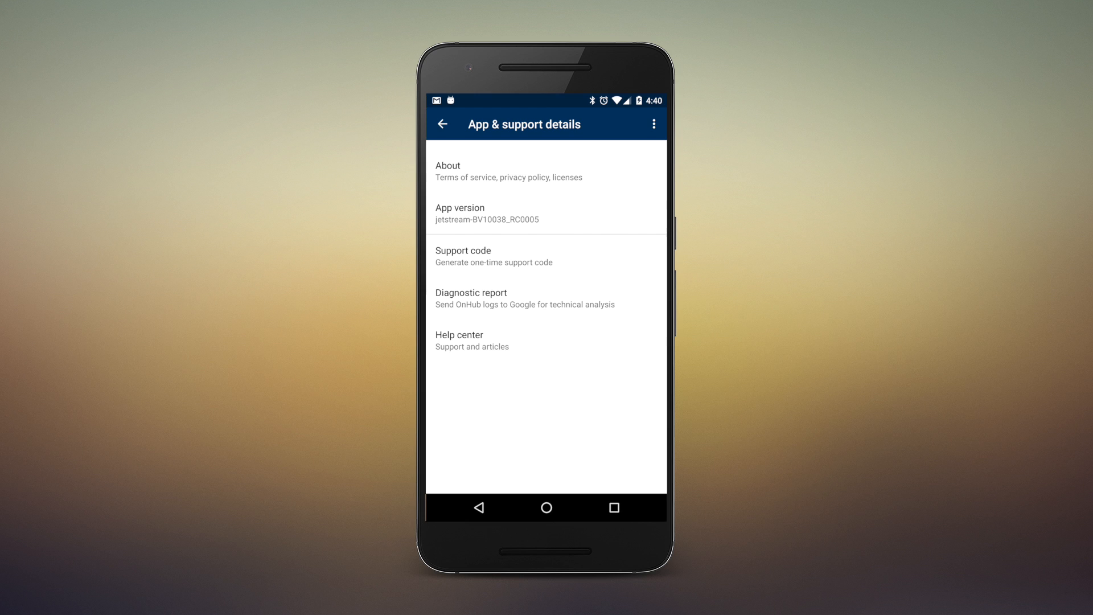
pyautogui.click(442, 124)
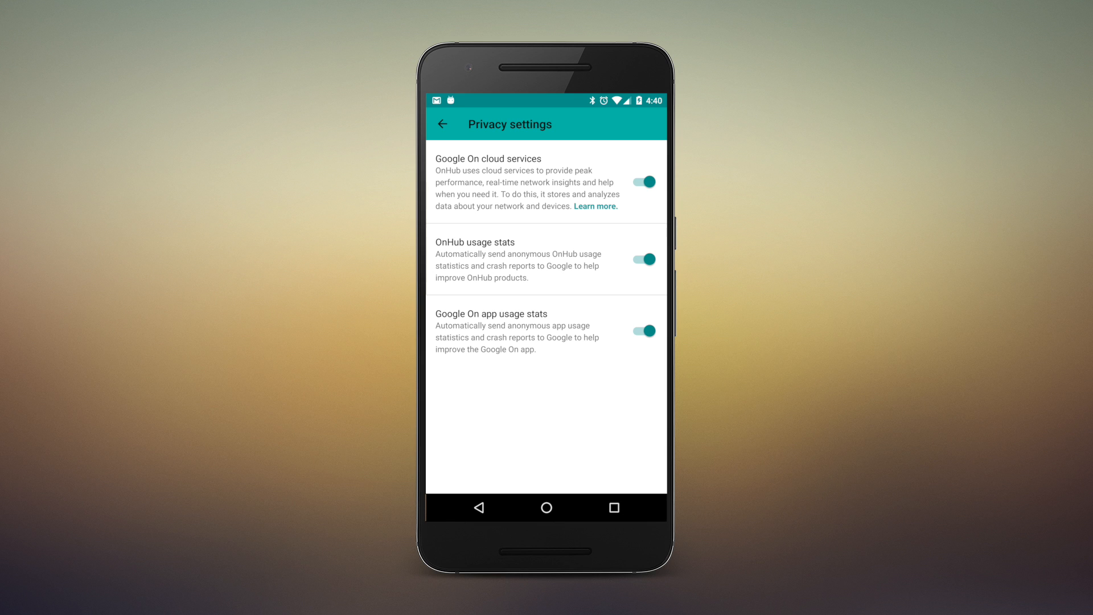
pyautogui.click(442, 124)
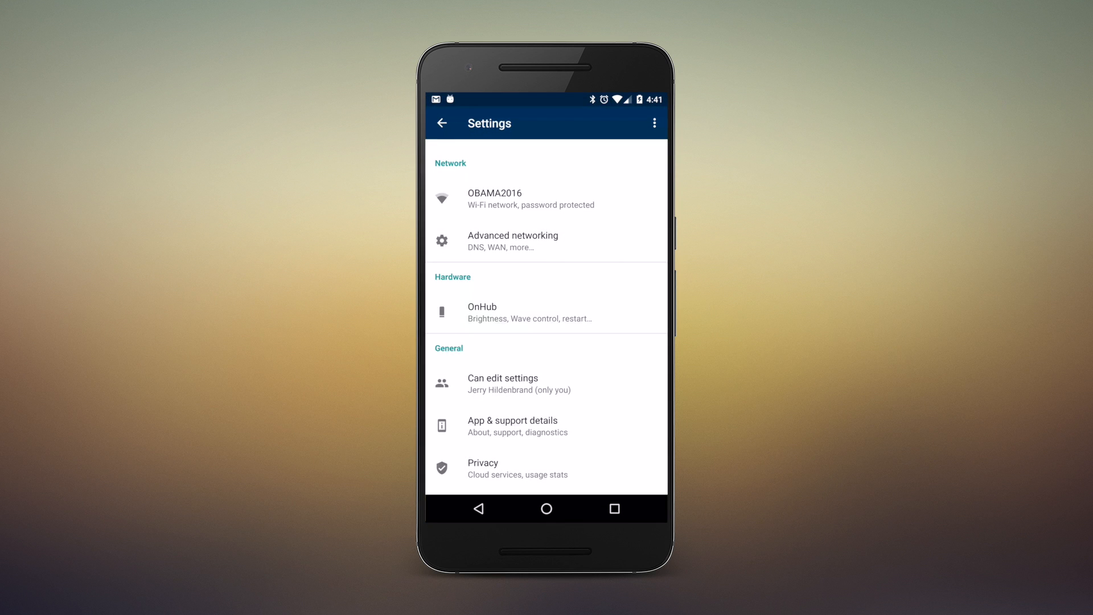
# Open the network map and switch the data usage range to 1 hour, then 7 days
pyautogui.click(441, 123)
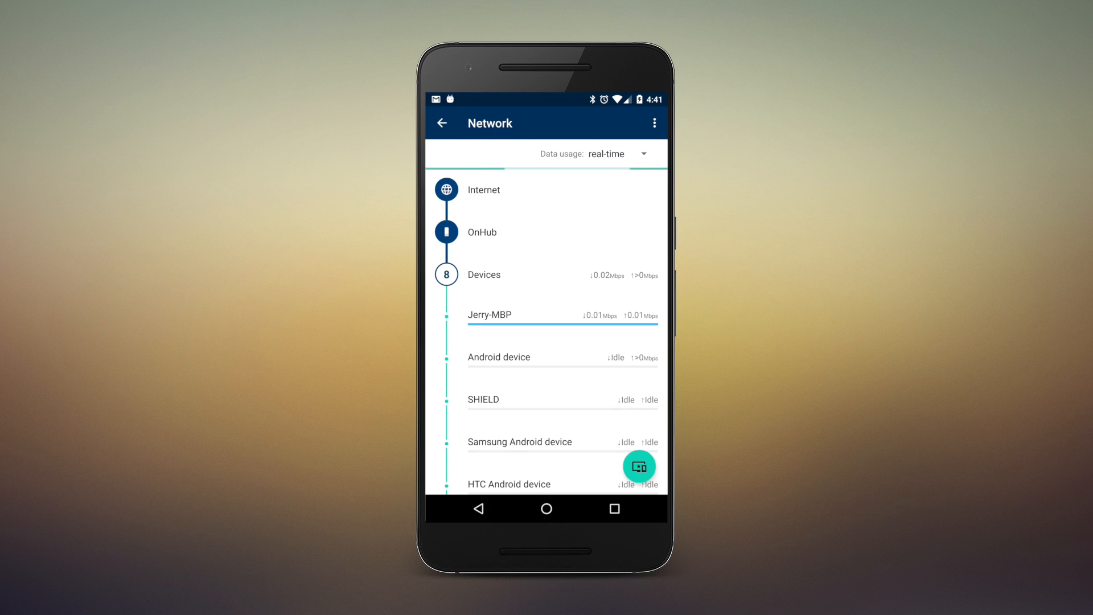
pyautogui.scroll(-3)
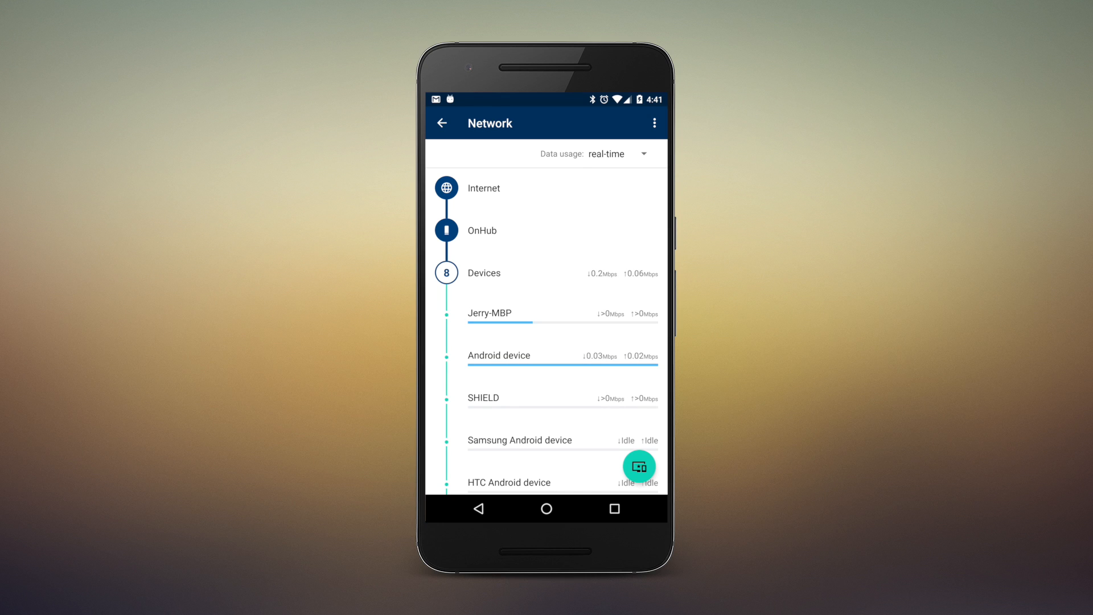
pyautogui.click(620, 153)
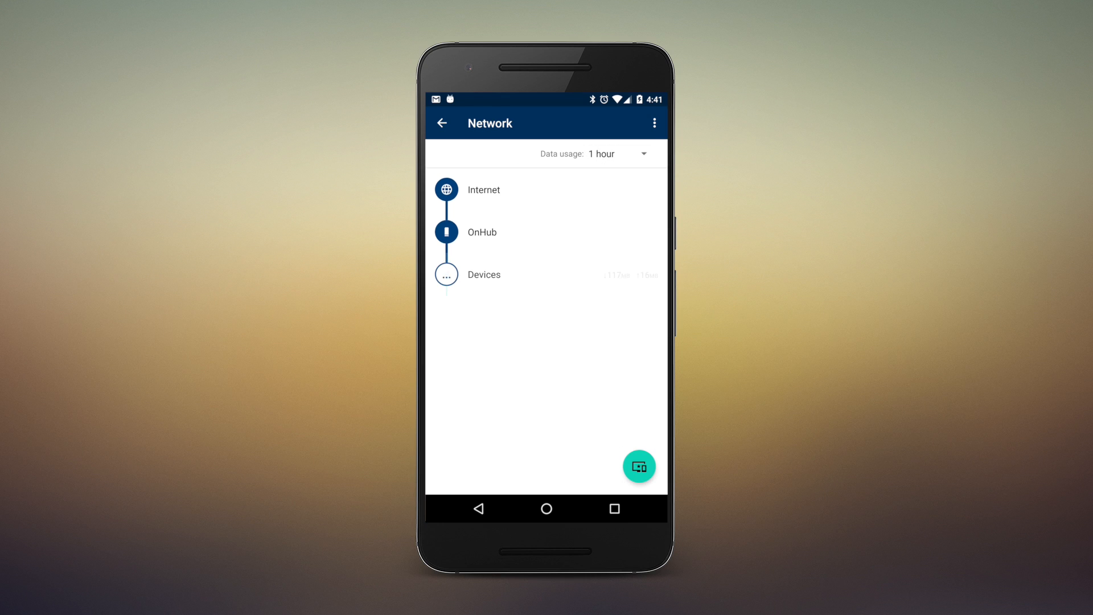
pyautogui.click(446, 274)
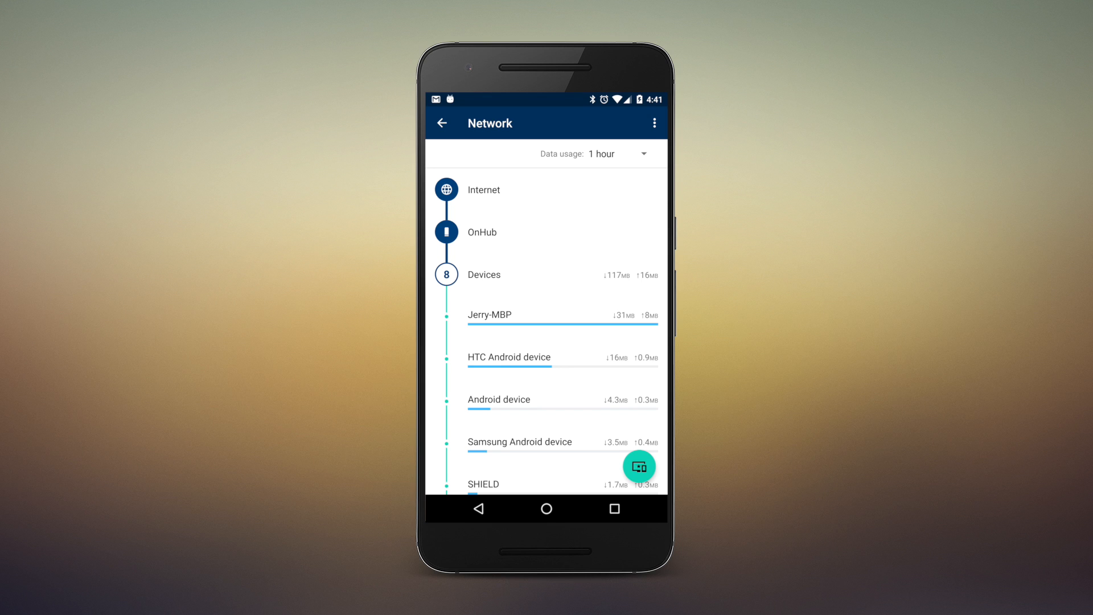
pyautogui.click(620, 154)
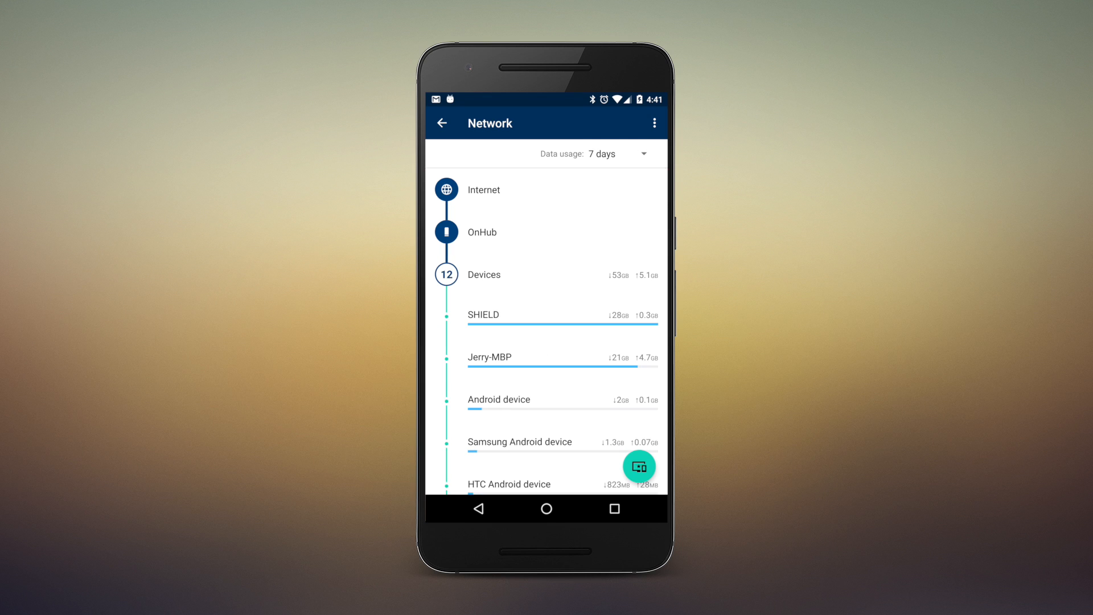
pyautogui.click(619, 153)
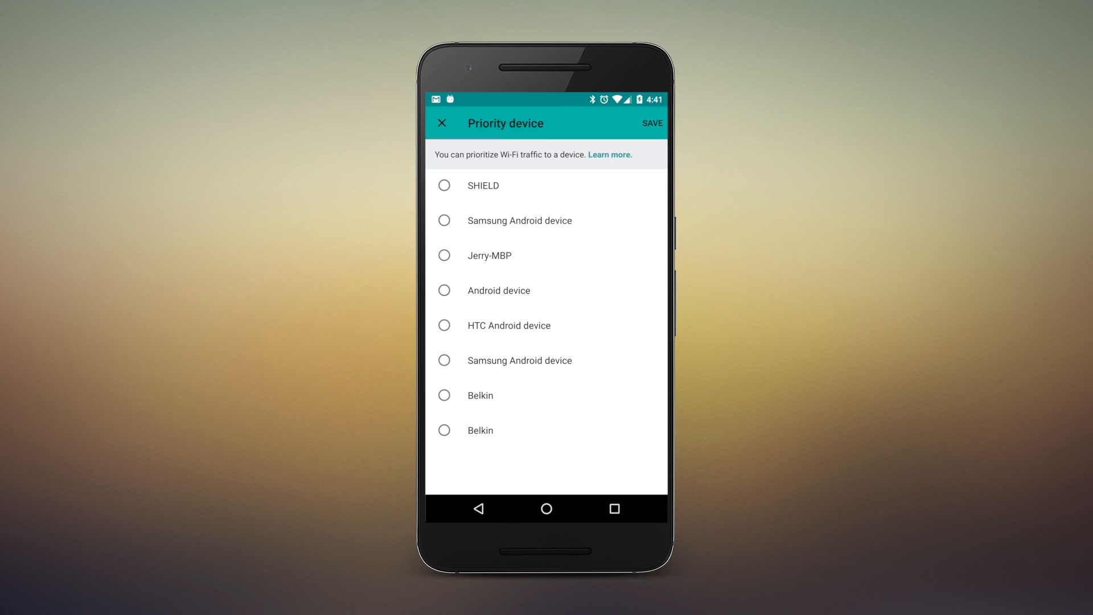
# Select Jerry-MBP as the priority device with a 1-hour duration and save
pyautogui.click(444, 255)
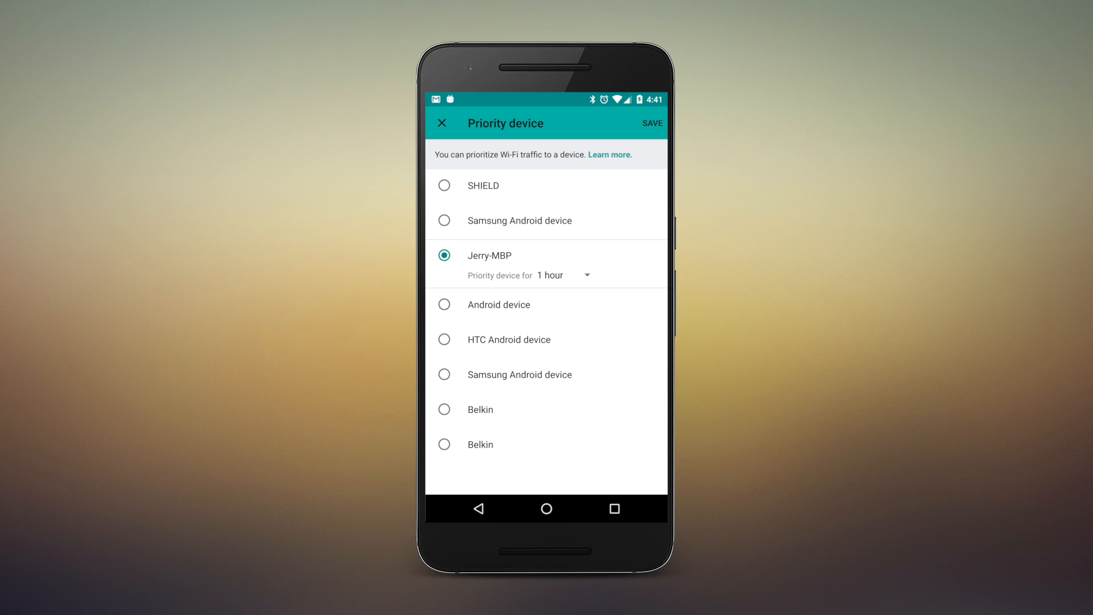
pyautogui.click(564, 275)
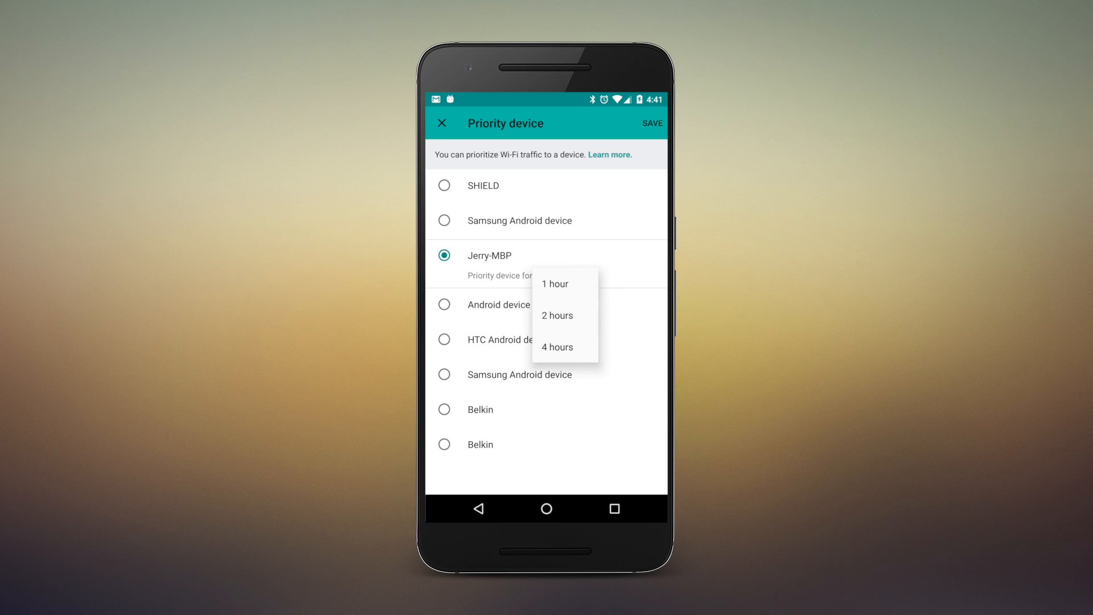
pyautogui.click(553, 283)
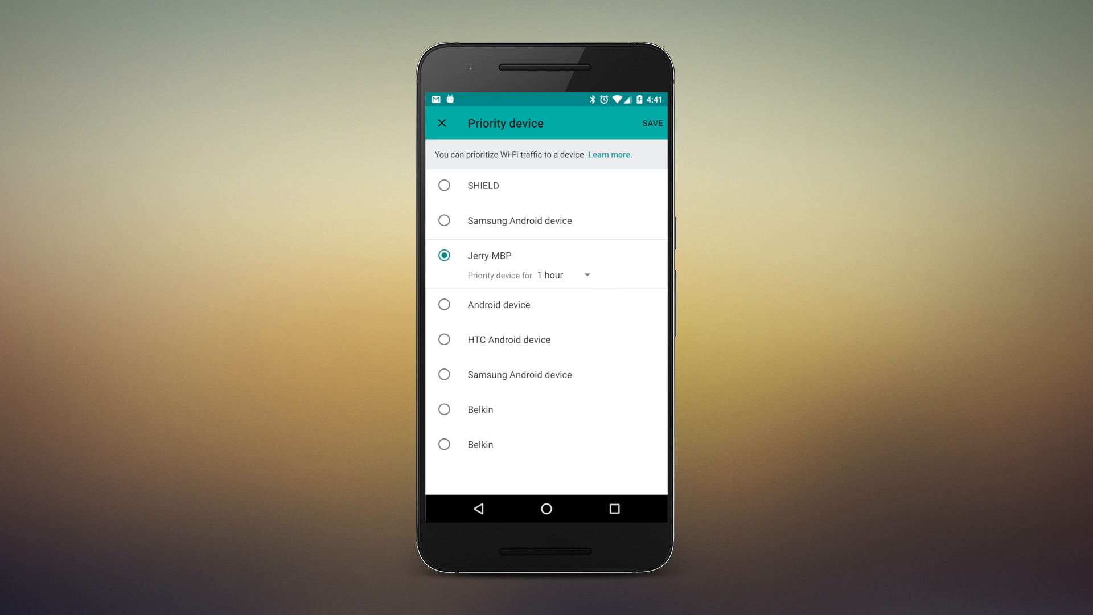
pyautogui.click(651, 122)
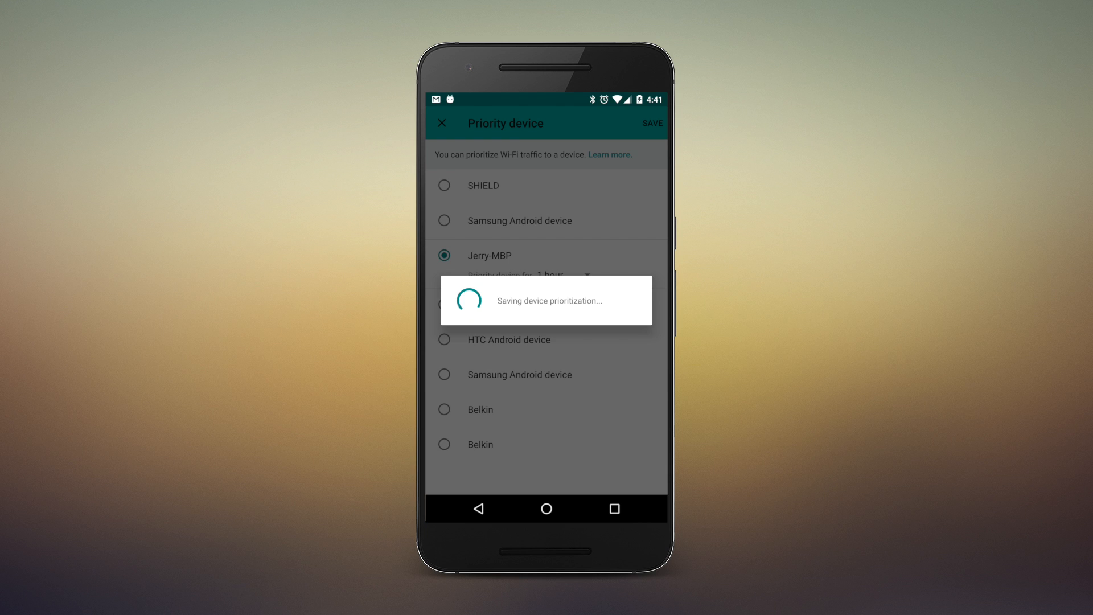
pyautogui.click(651, 123)
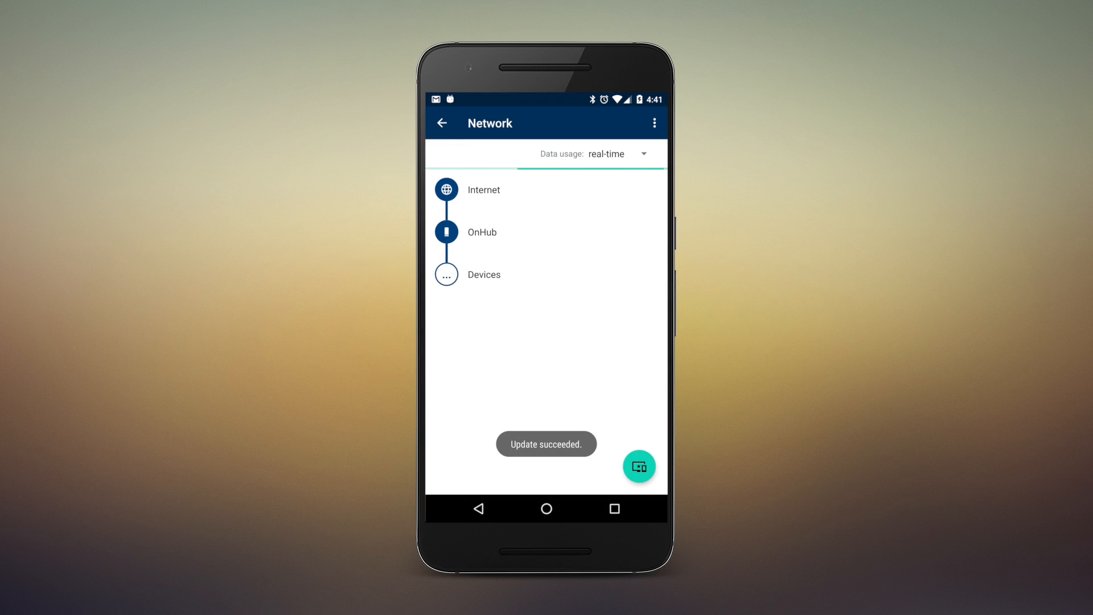
pyautogui.click(446, 273)
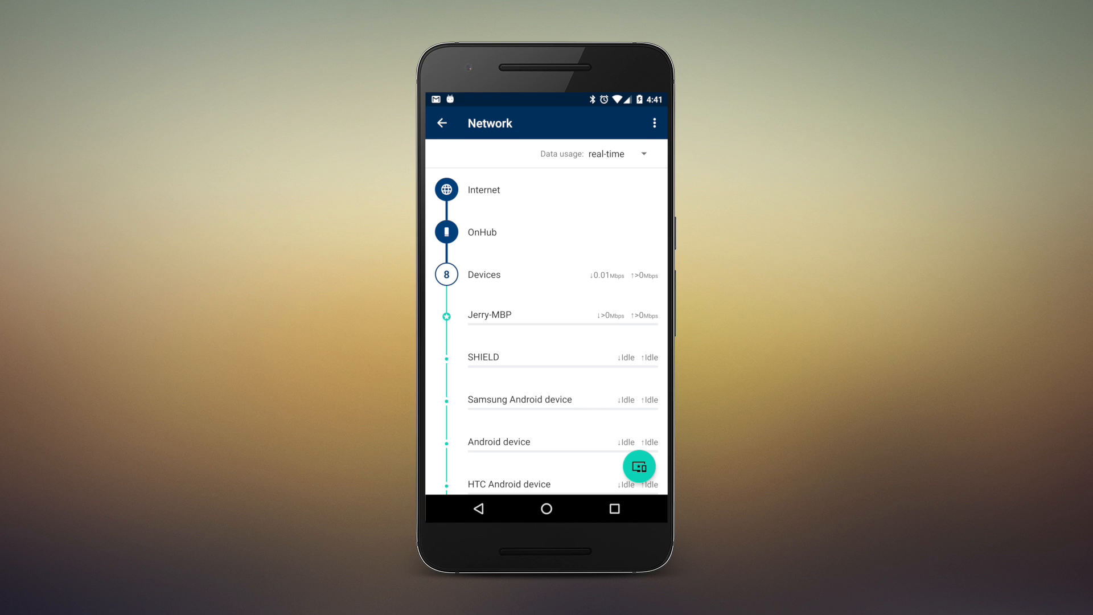
# Review the MBP laptop's last-hour usage, then return to the overview
pyautogui.click(490, 314)
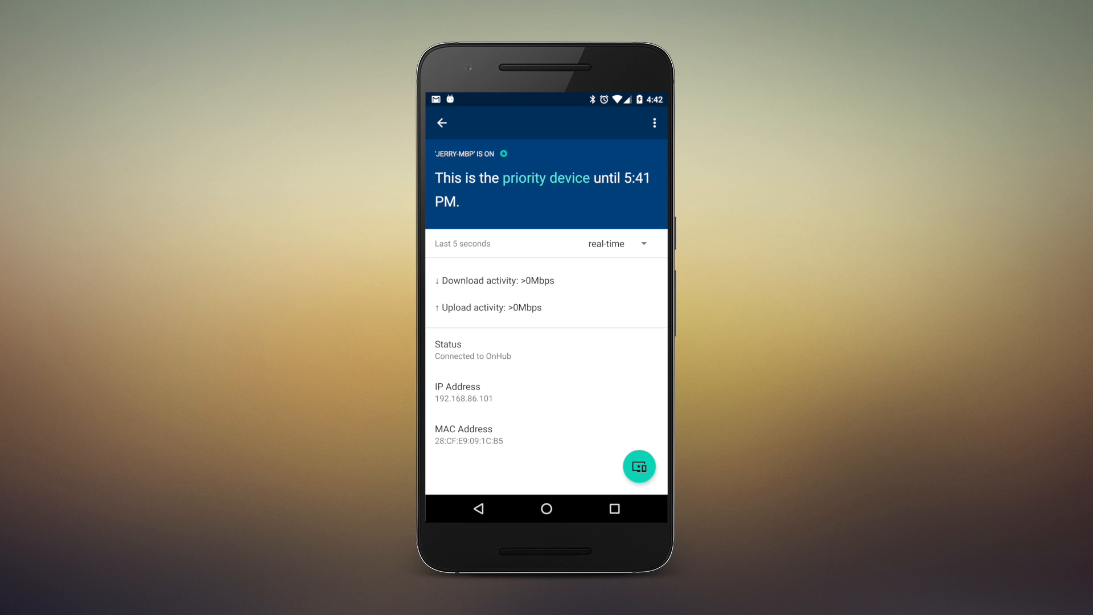
pyautogui.click(616, 243)
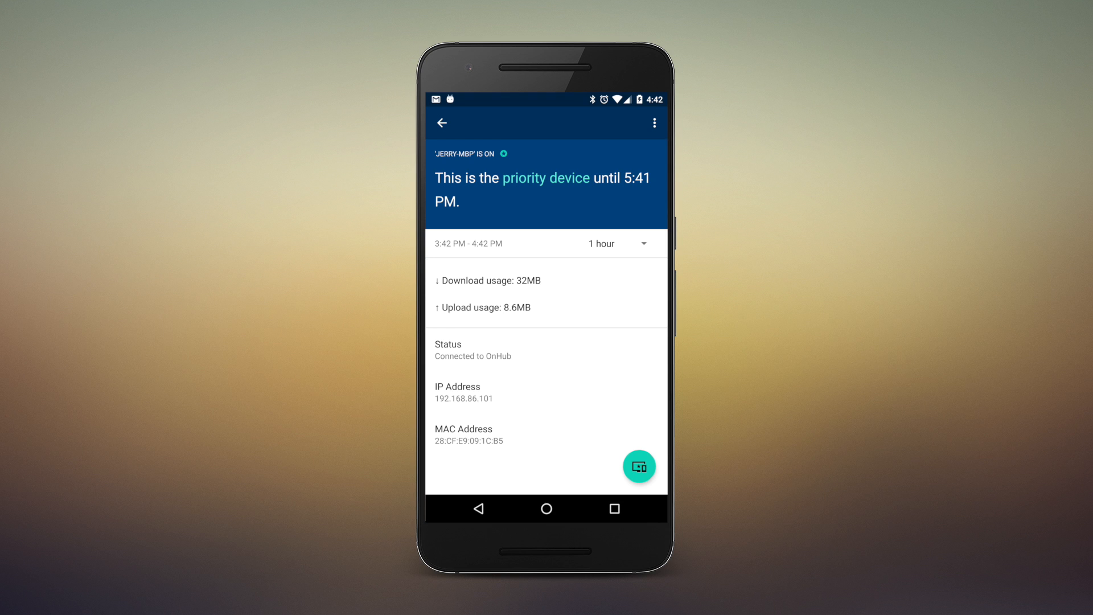
pyautogui.click(441, 123)
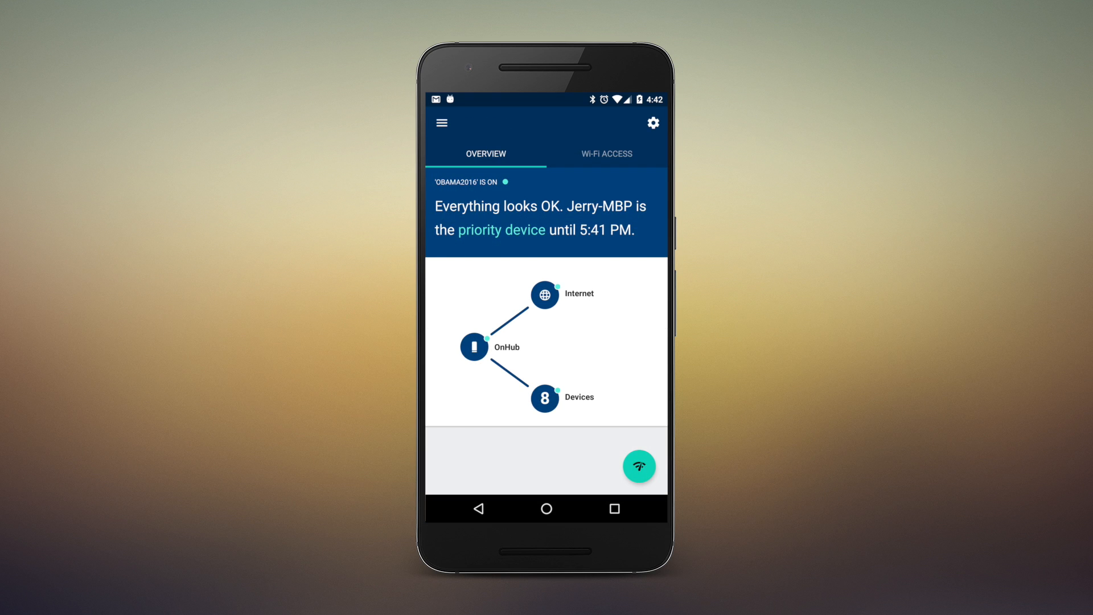
# Browse the menu's Add new OnHub setup screen, then back out of it
pyautogui.click(441, 123)
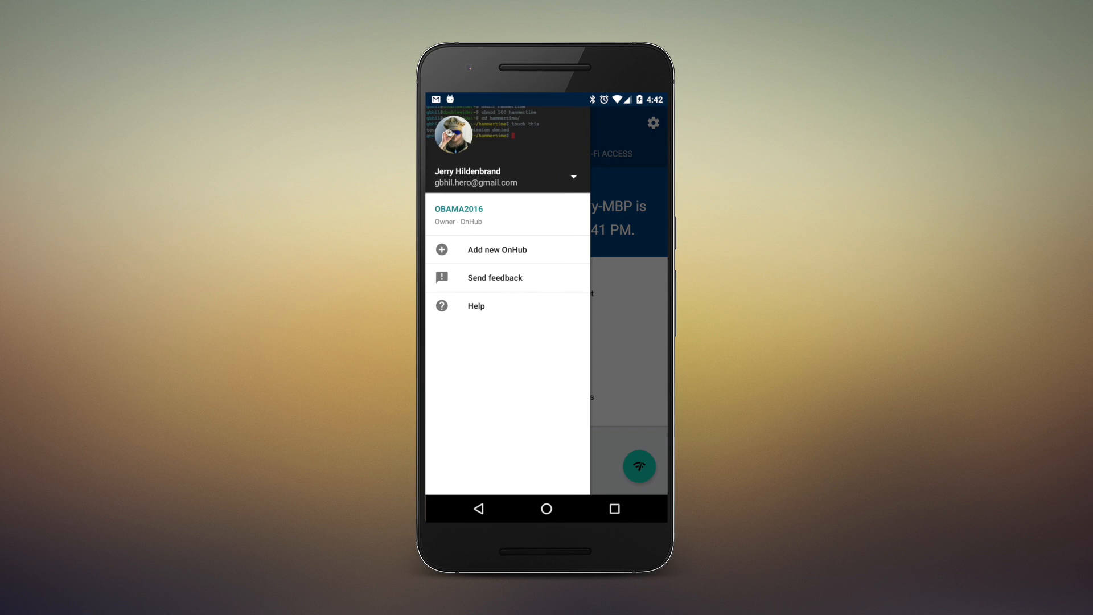
pyautogui.click(573, 176)
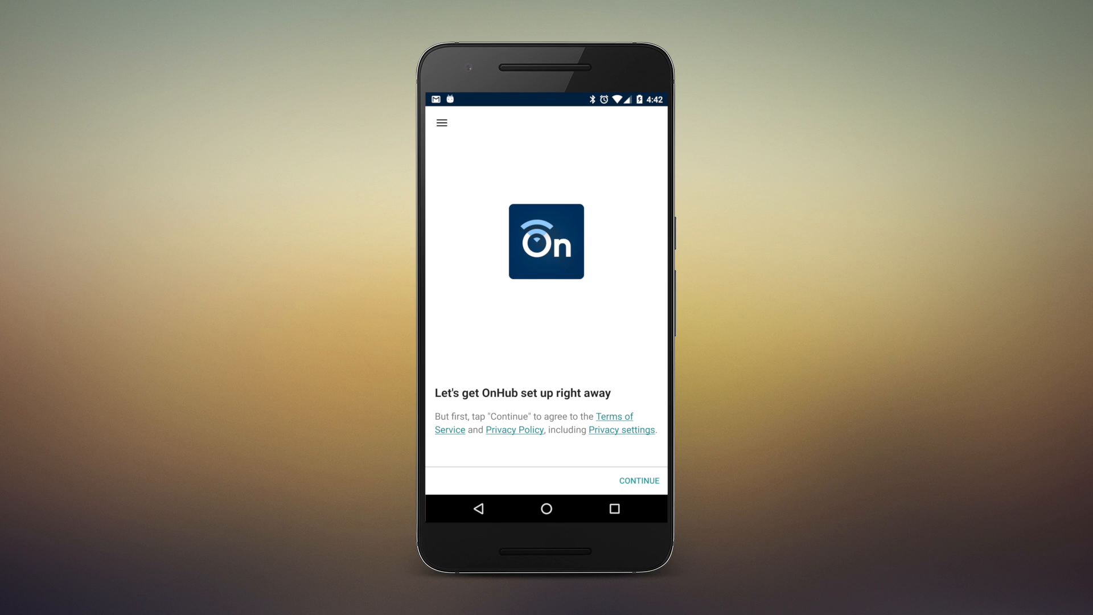
pyautogui.click(441, 123)
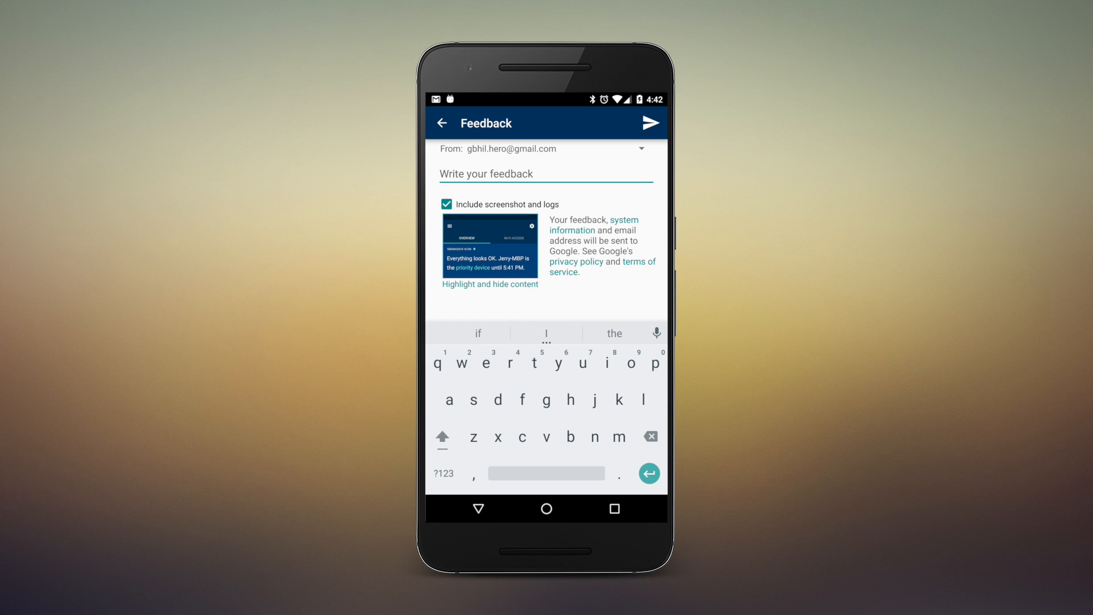
# Discard feedback, read the Different network setups help article, and reopen the menu
pyautogui.click(442, 123)
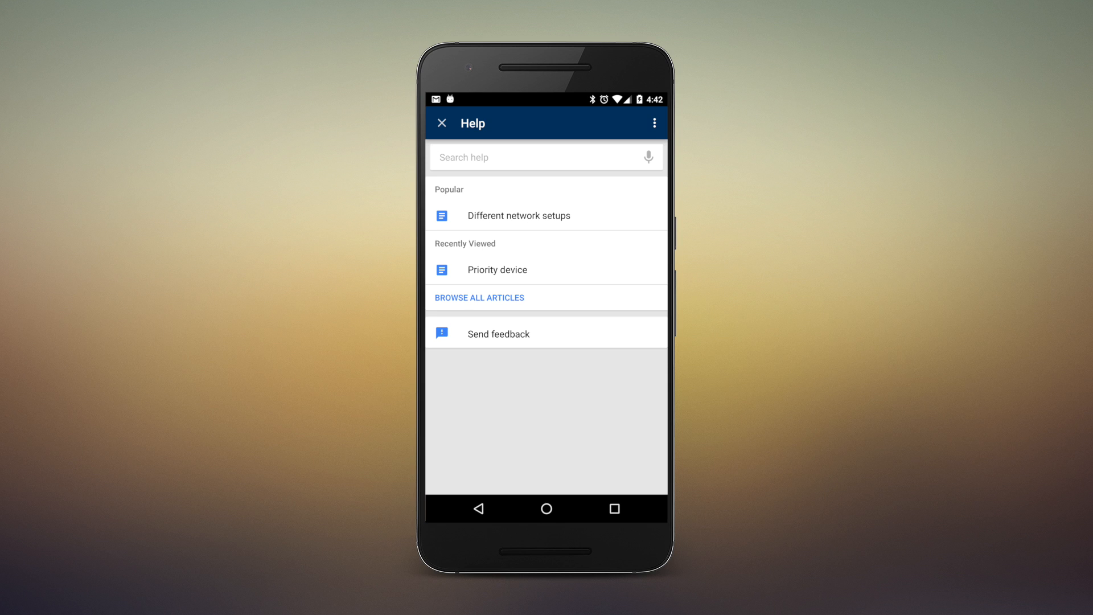
pyautogui.click(517, 215)
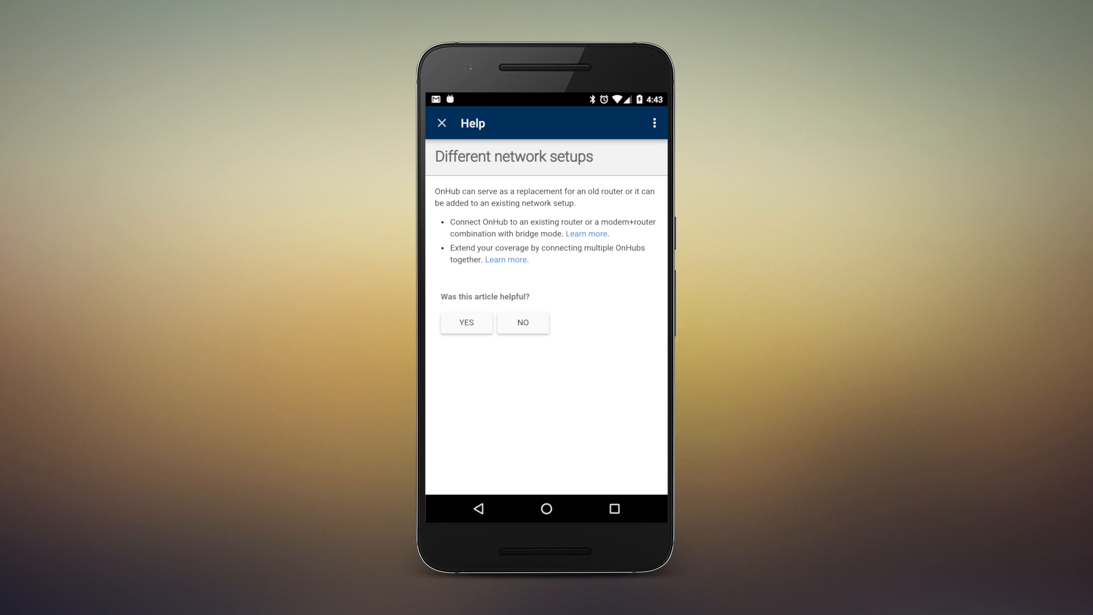
pyautogui.click(441, 122)
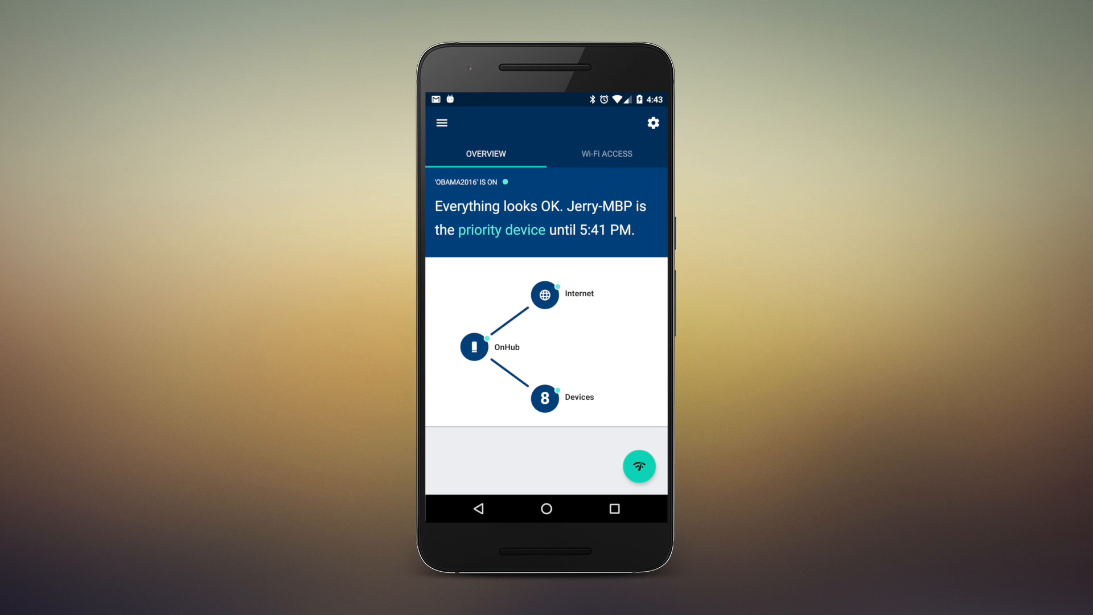
pyautogui.click(440, 123)
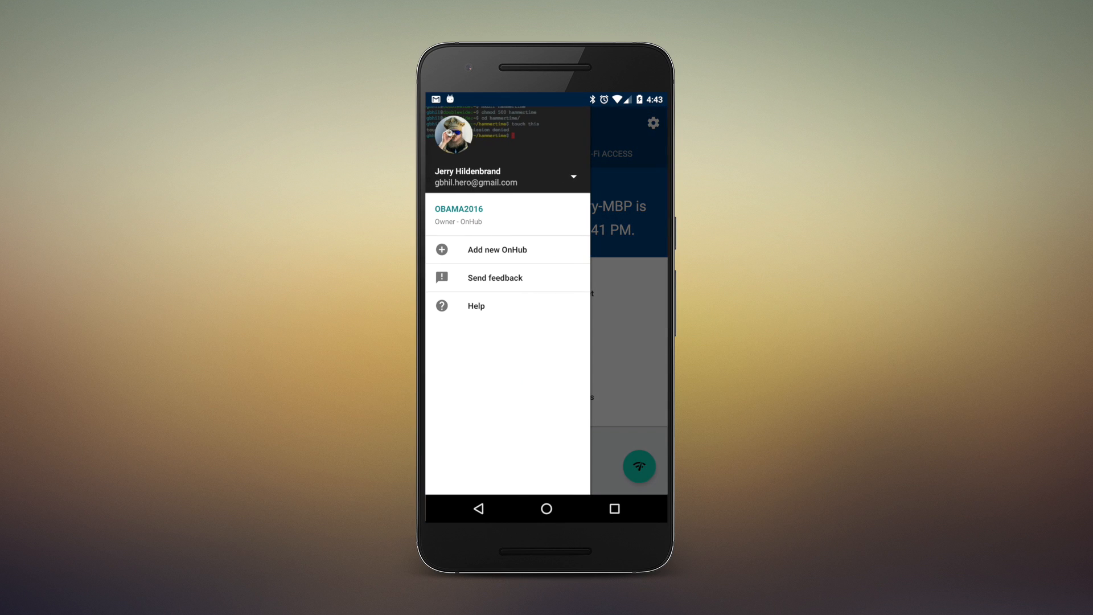